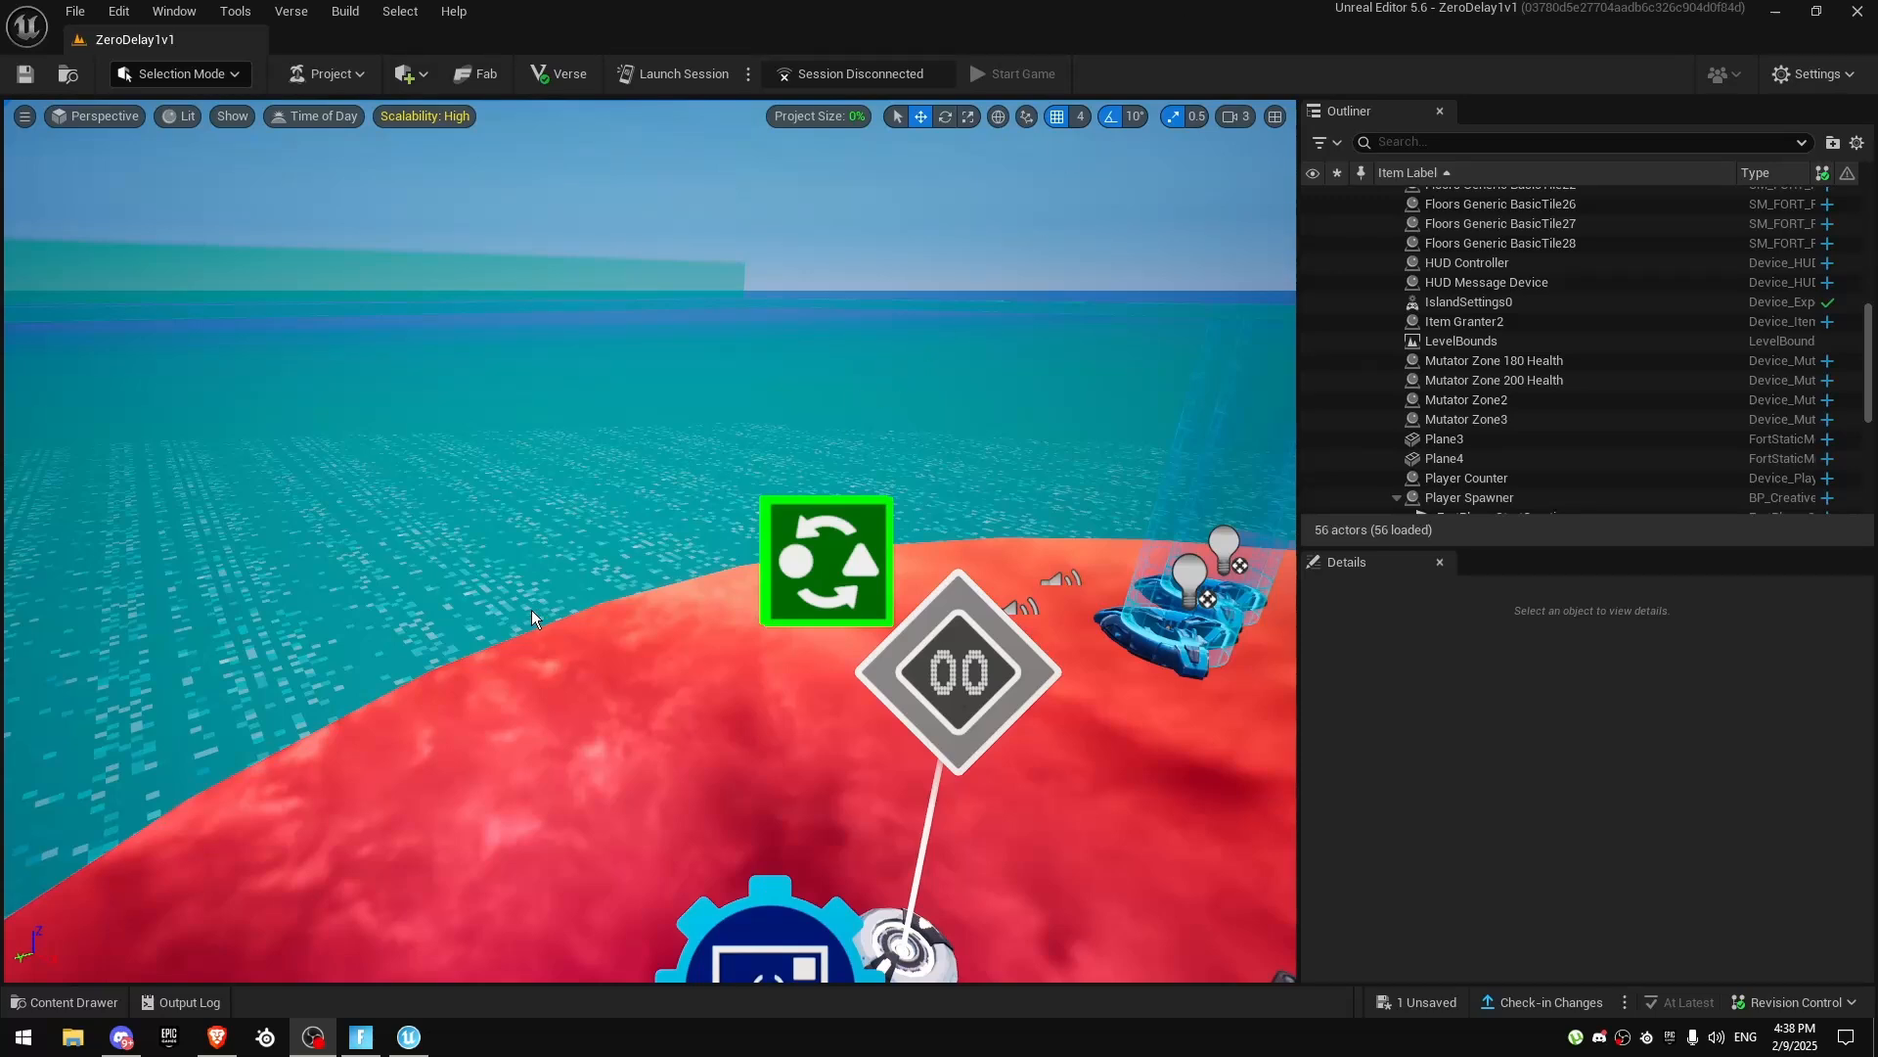
{"action": "mouse_move", "coordinate": [583, 512]}
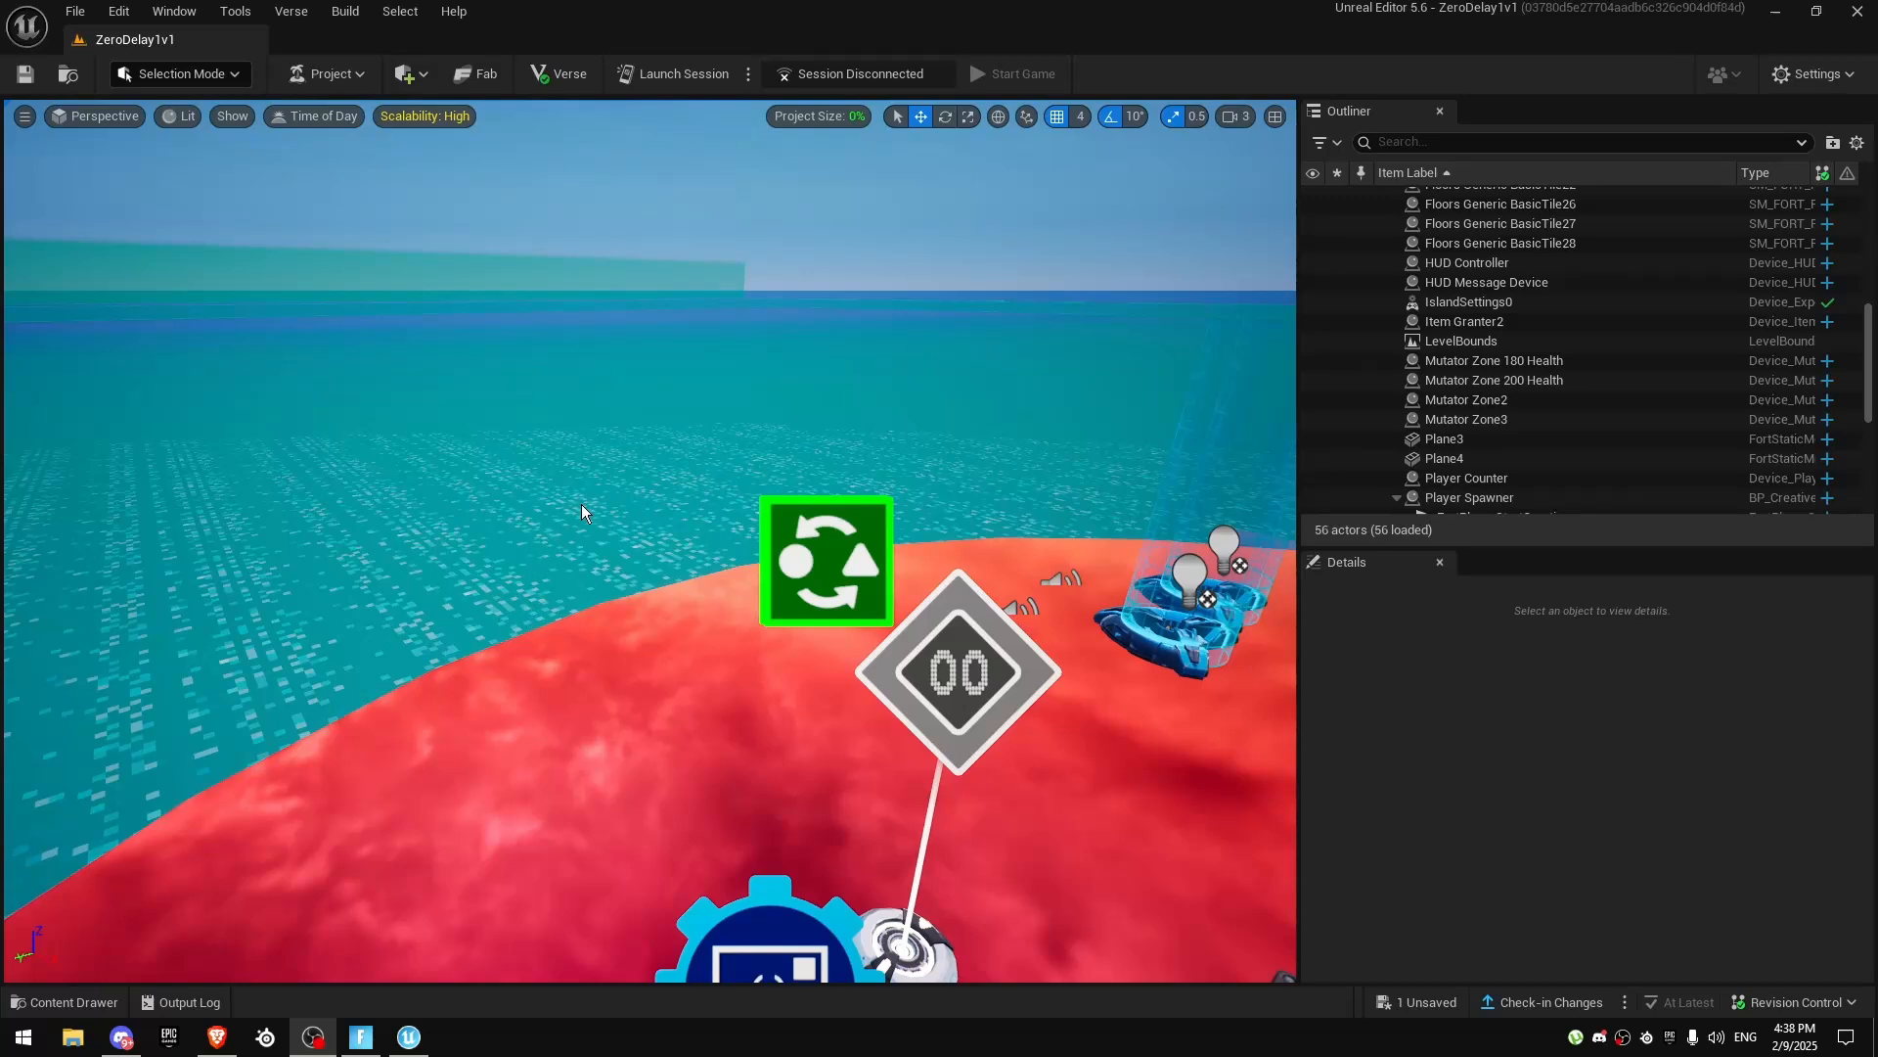
{"action": "mouse_move", "coordinate": [564, 533]}
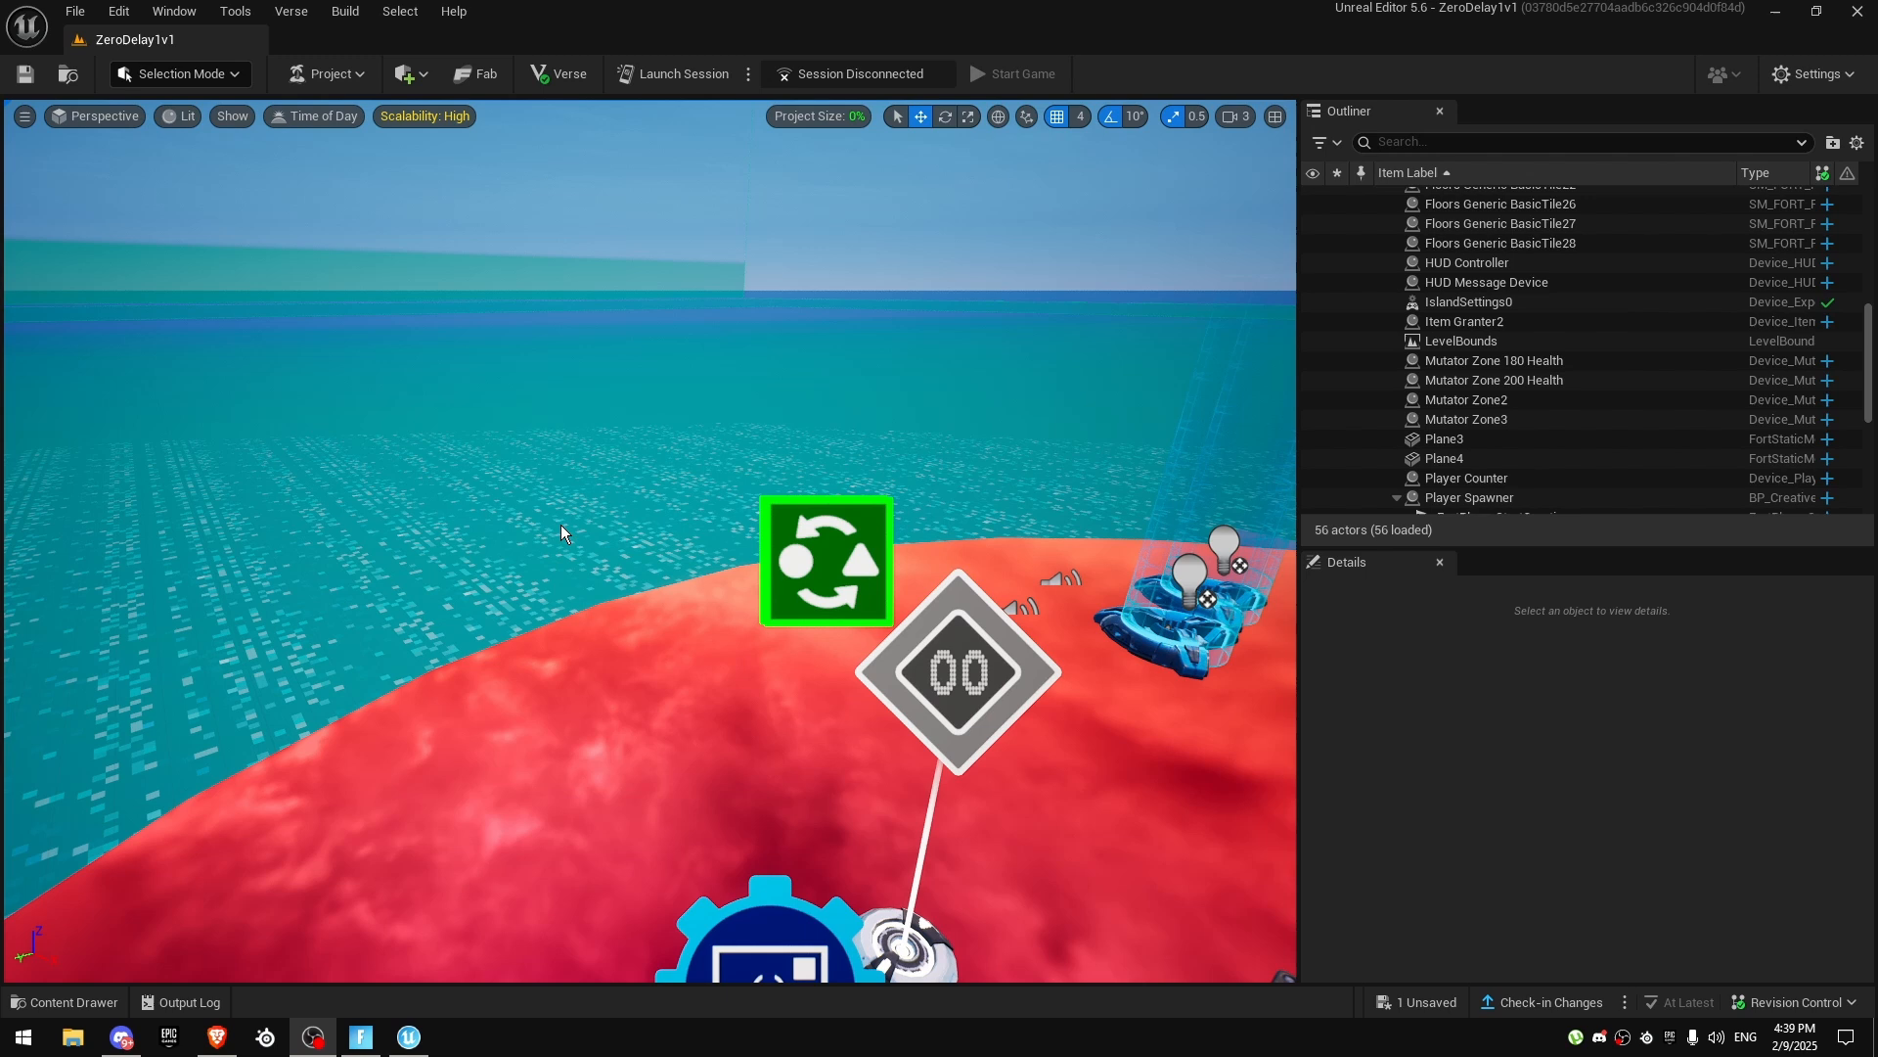
{"action": "mouse_move", "coordinate": [126, 992]}
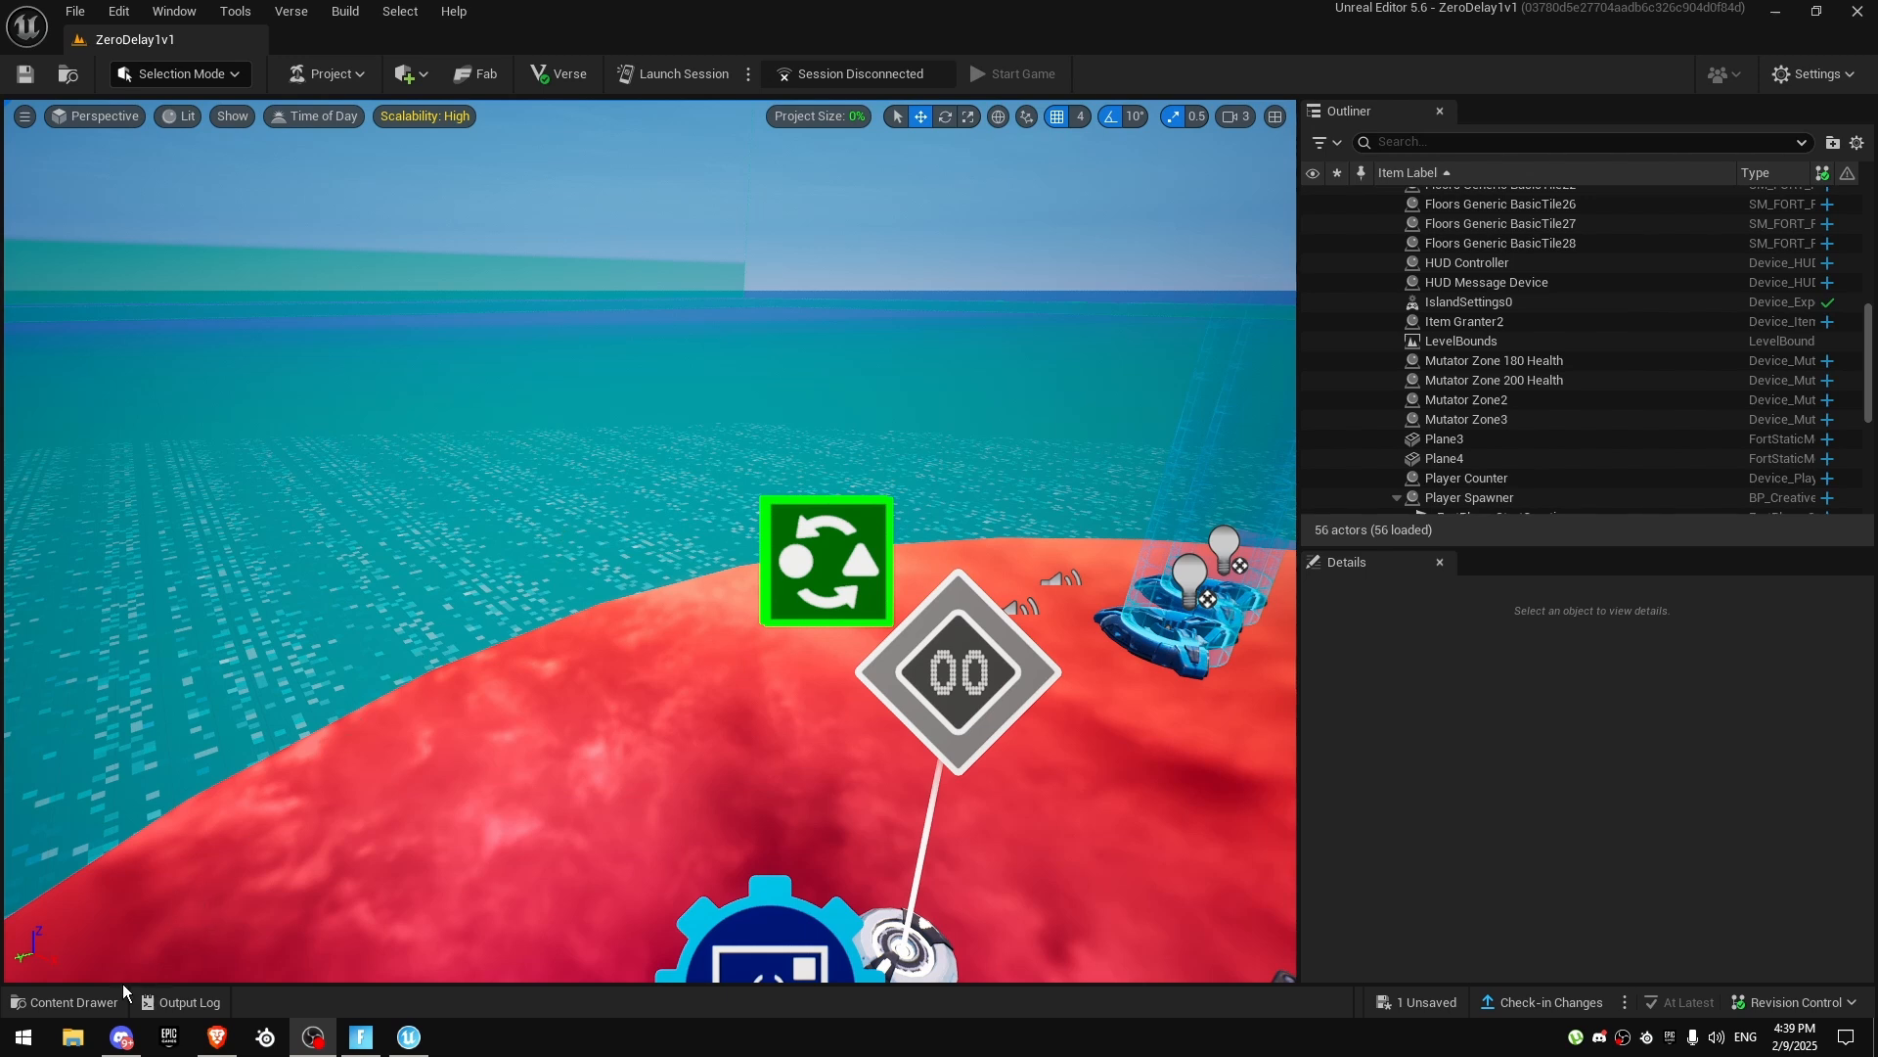
In the Content Drawer's Fortnite folder, search for the Matchmaking Portal device.
{"action": "left_click", "coordinate": [64, 1002]}
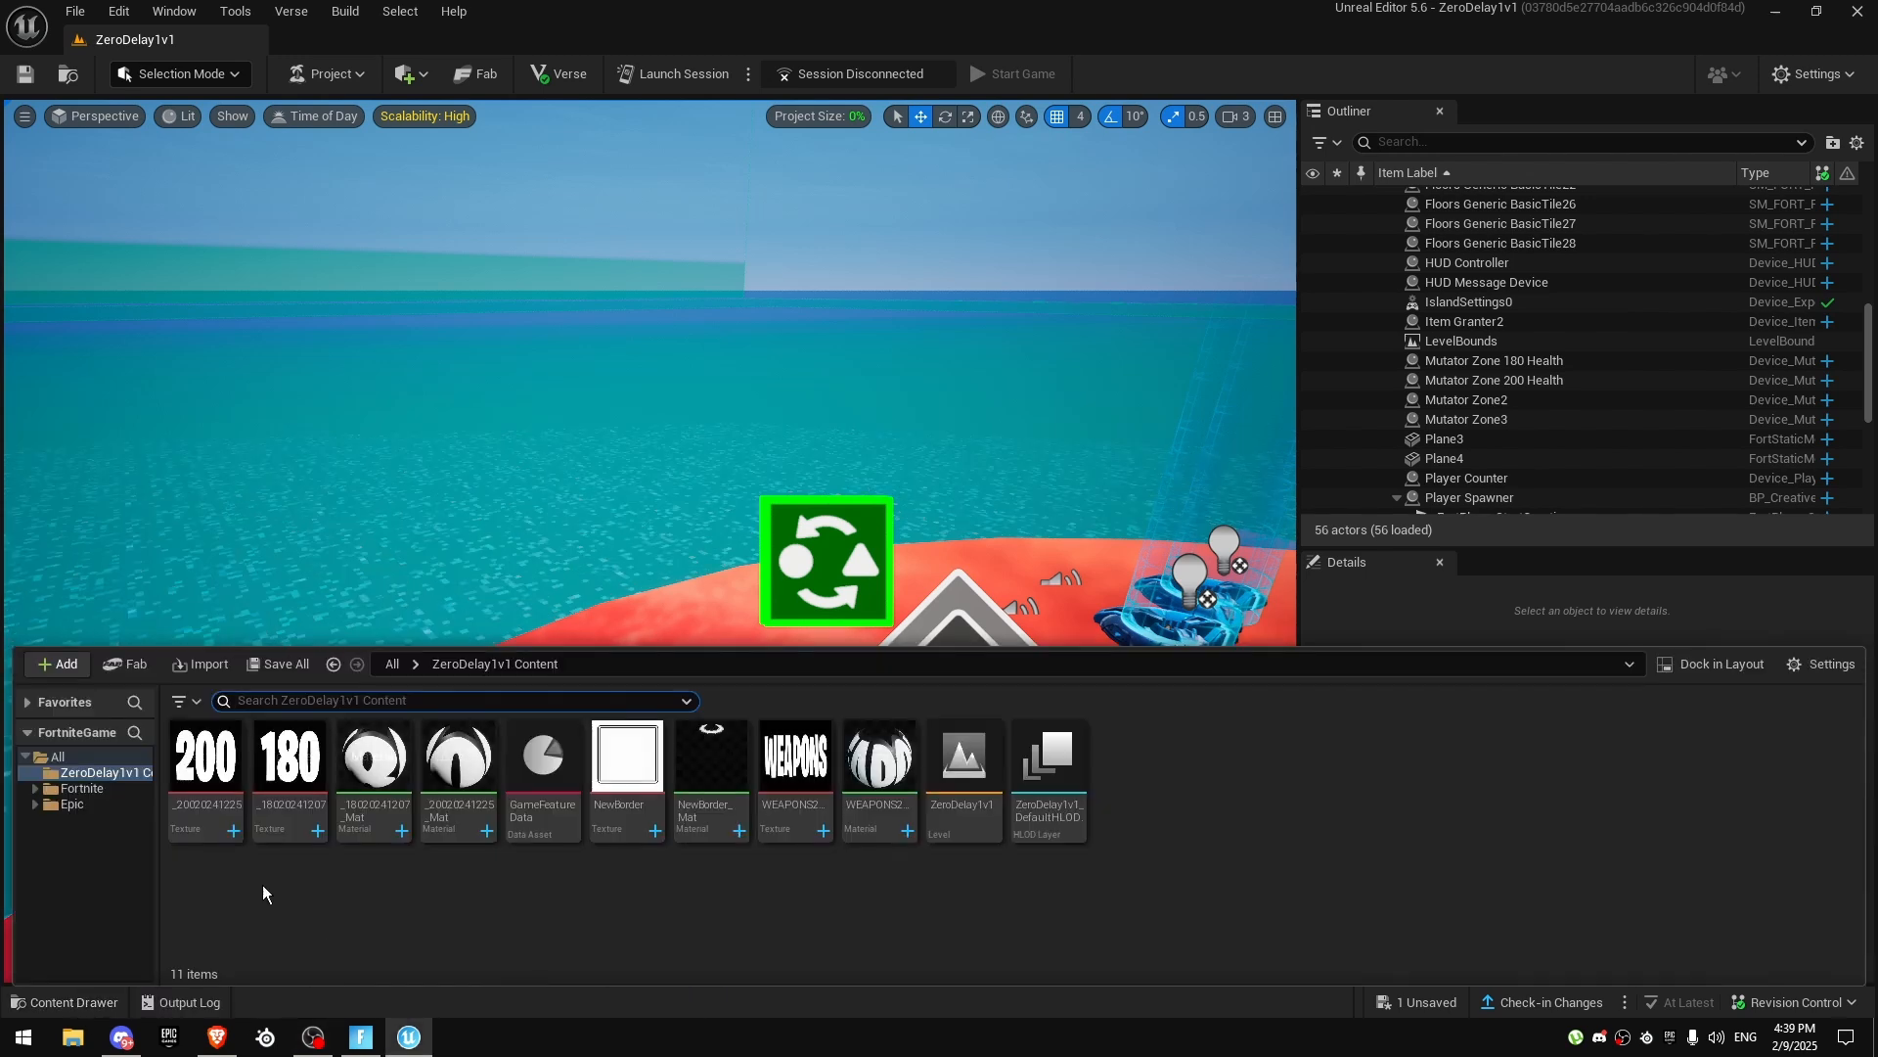
{"action": "left_click", "coordinate": [81, 789]}
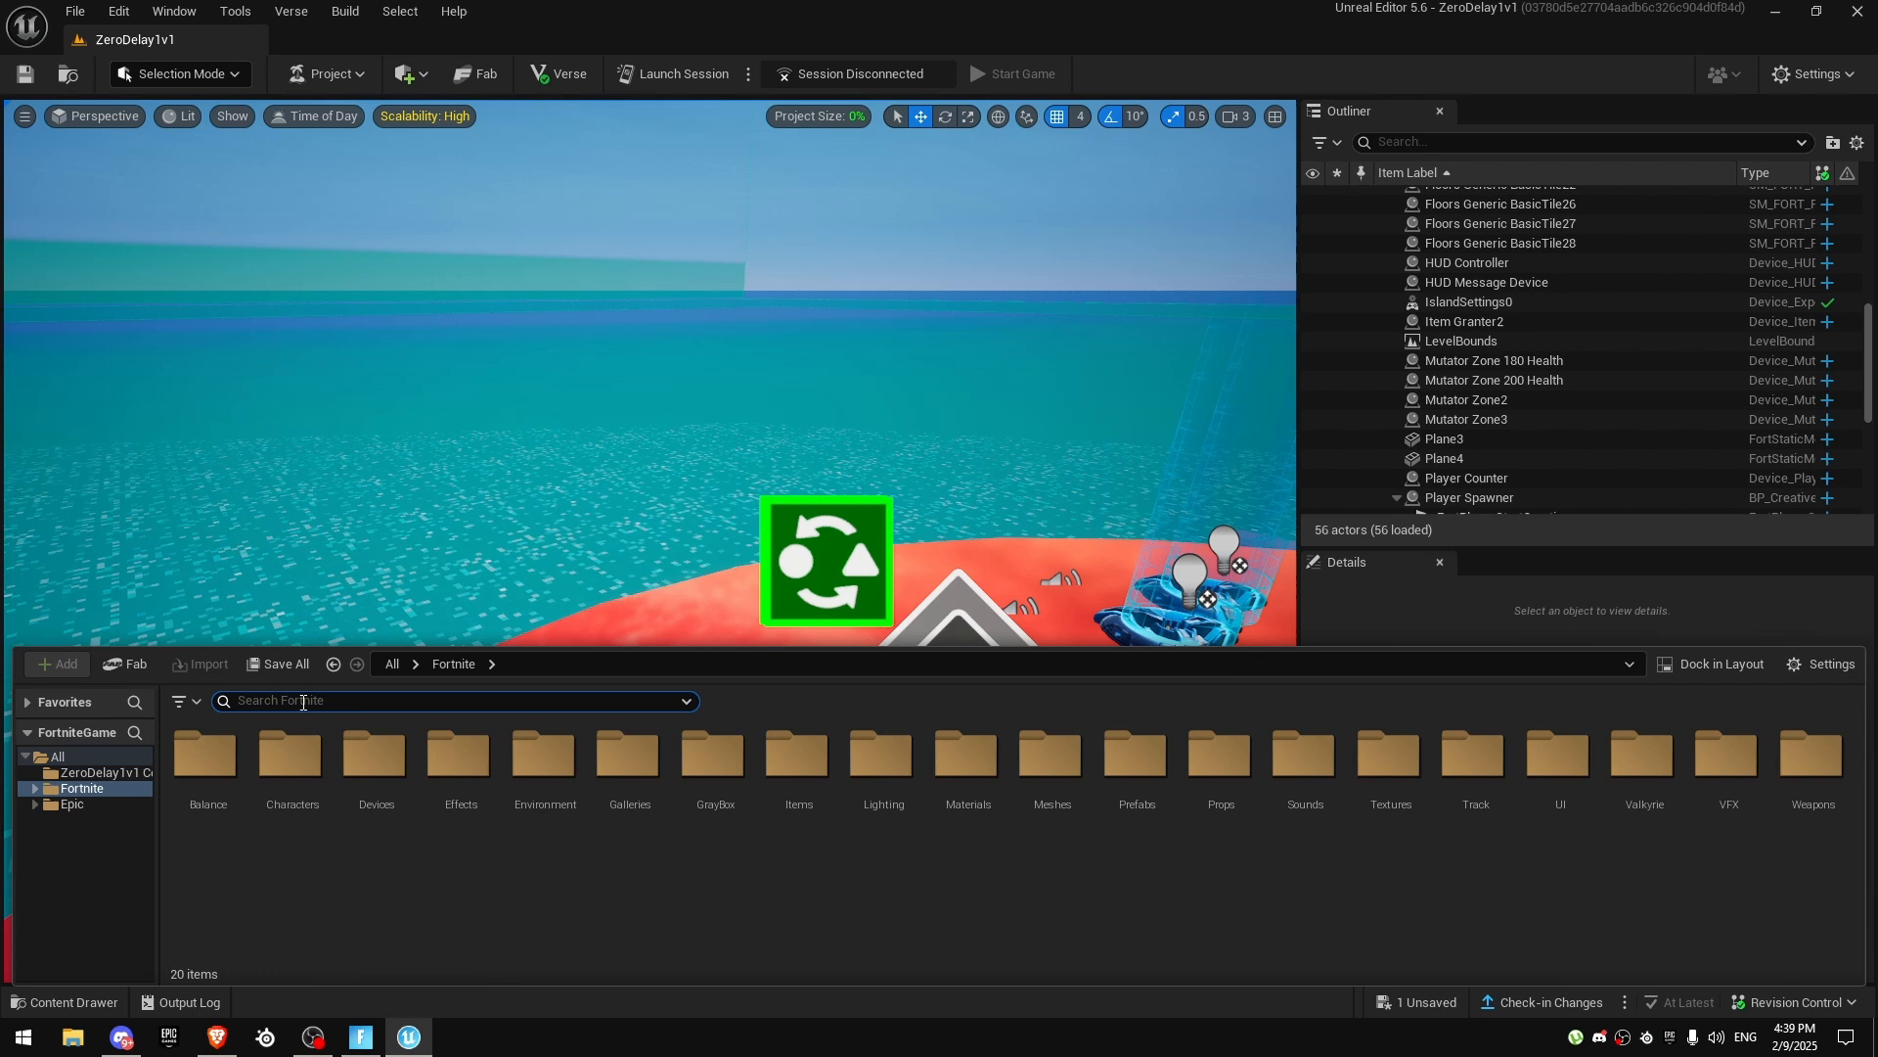
{"action": "type", "text": "Matchmaking"}
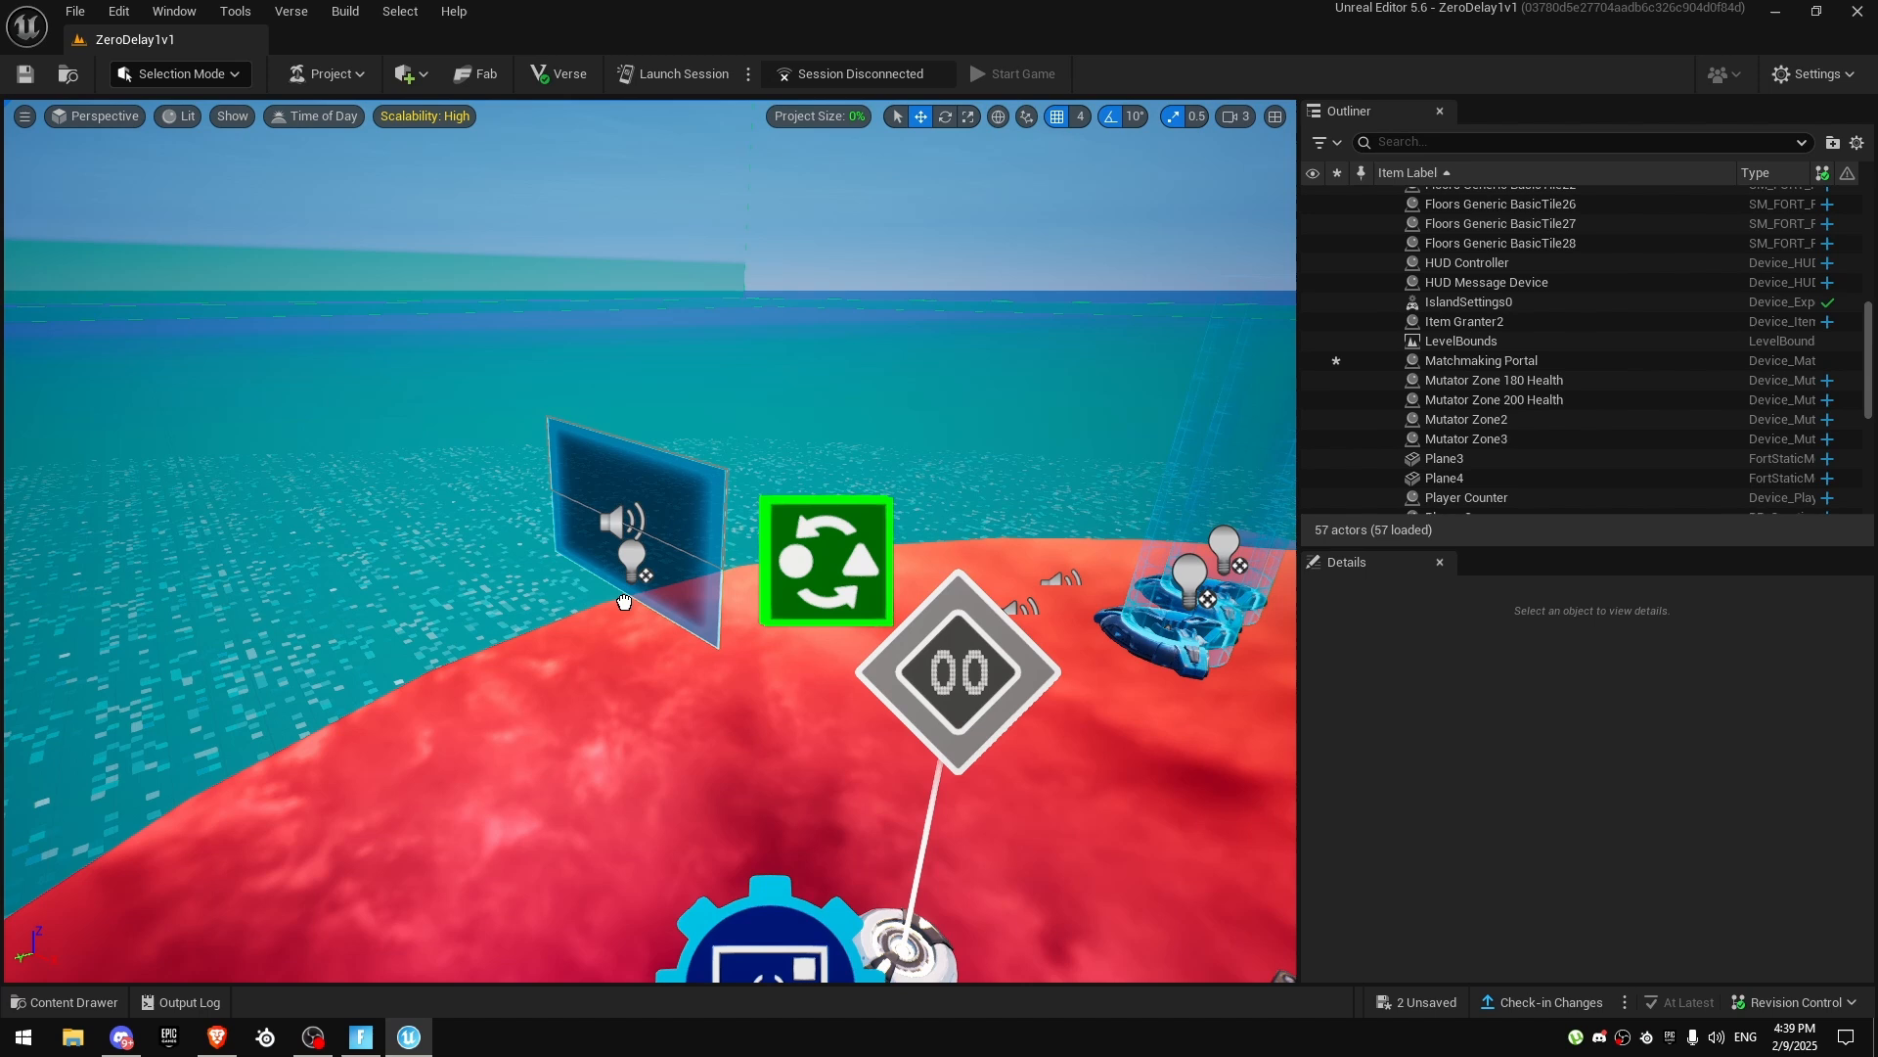
{"action": "left_click", "coordinate": [1480, 359]}
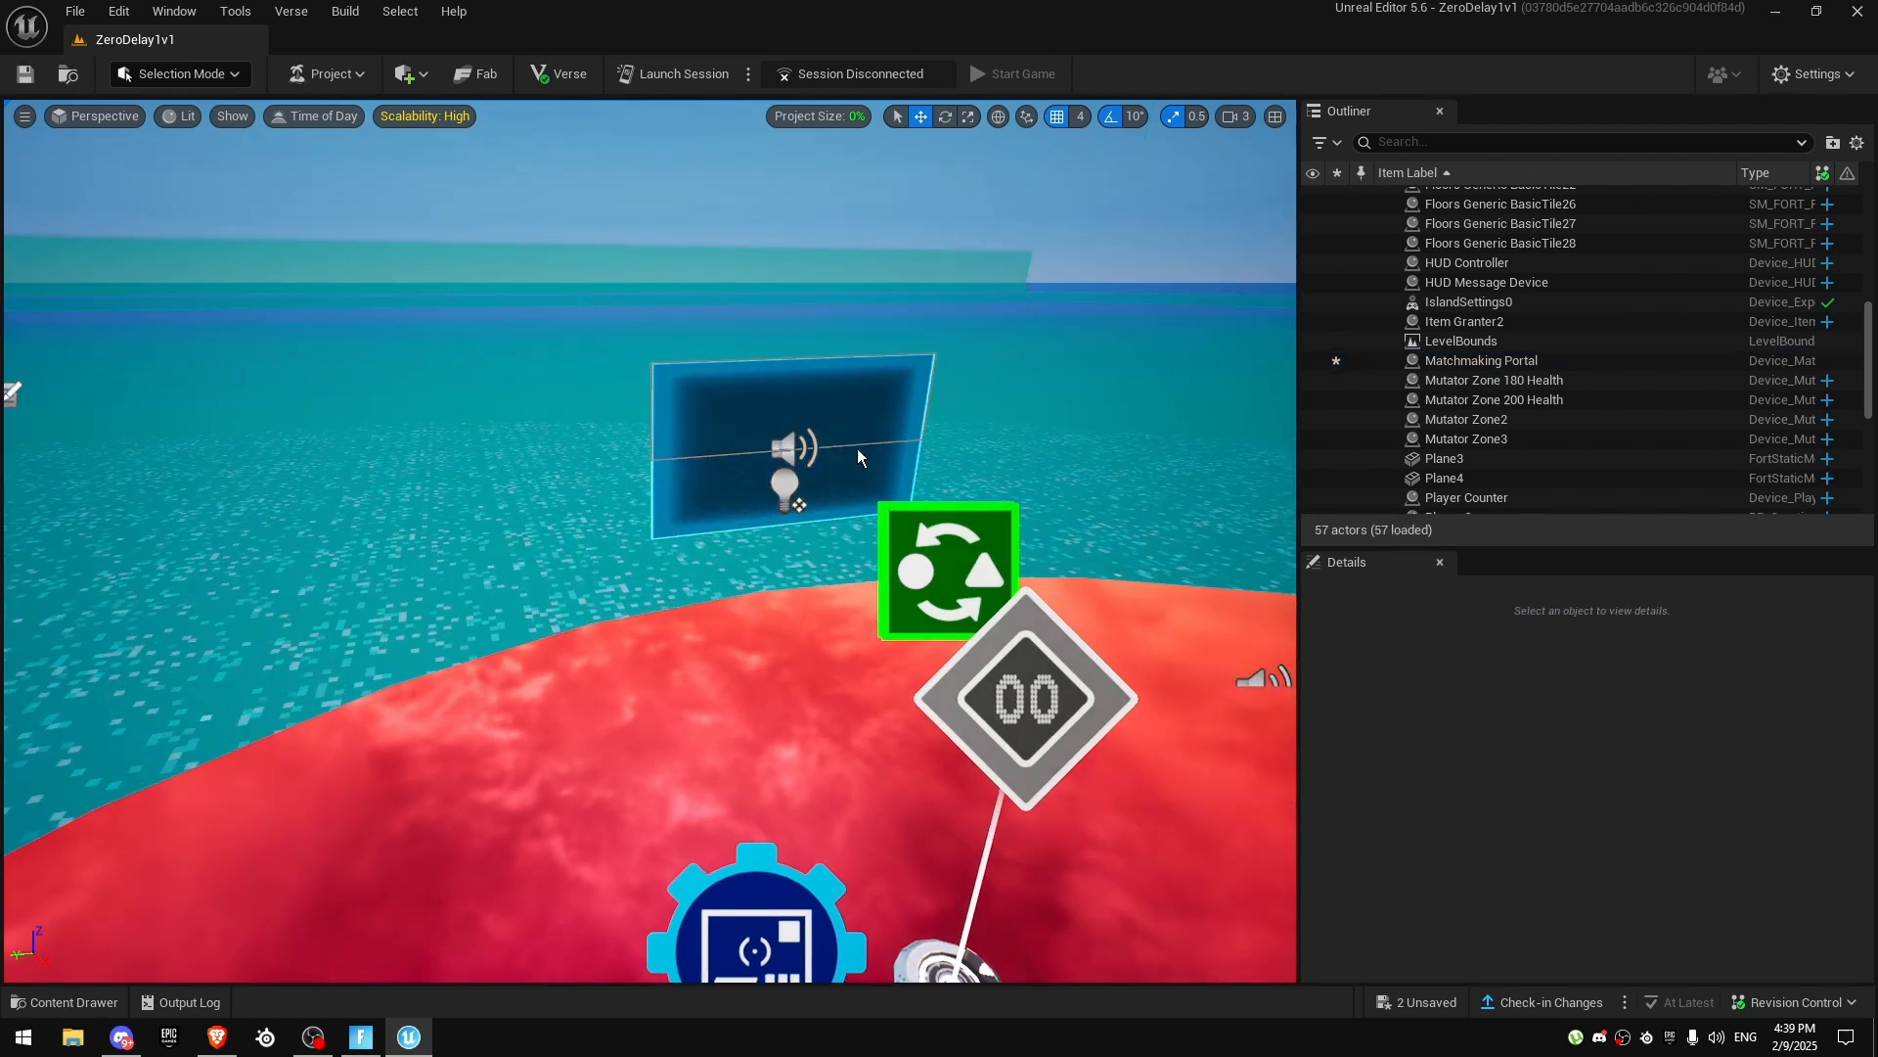
{"action": "left_click", "coordinate": [1480, 359]}
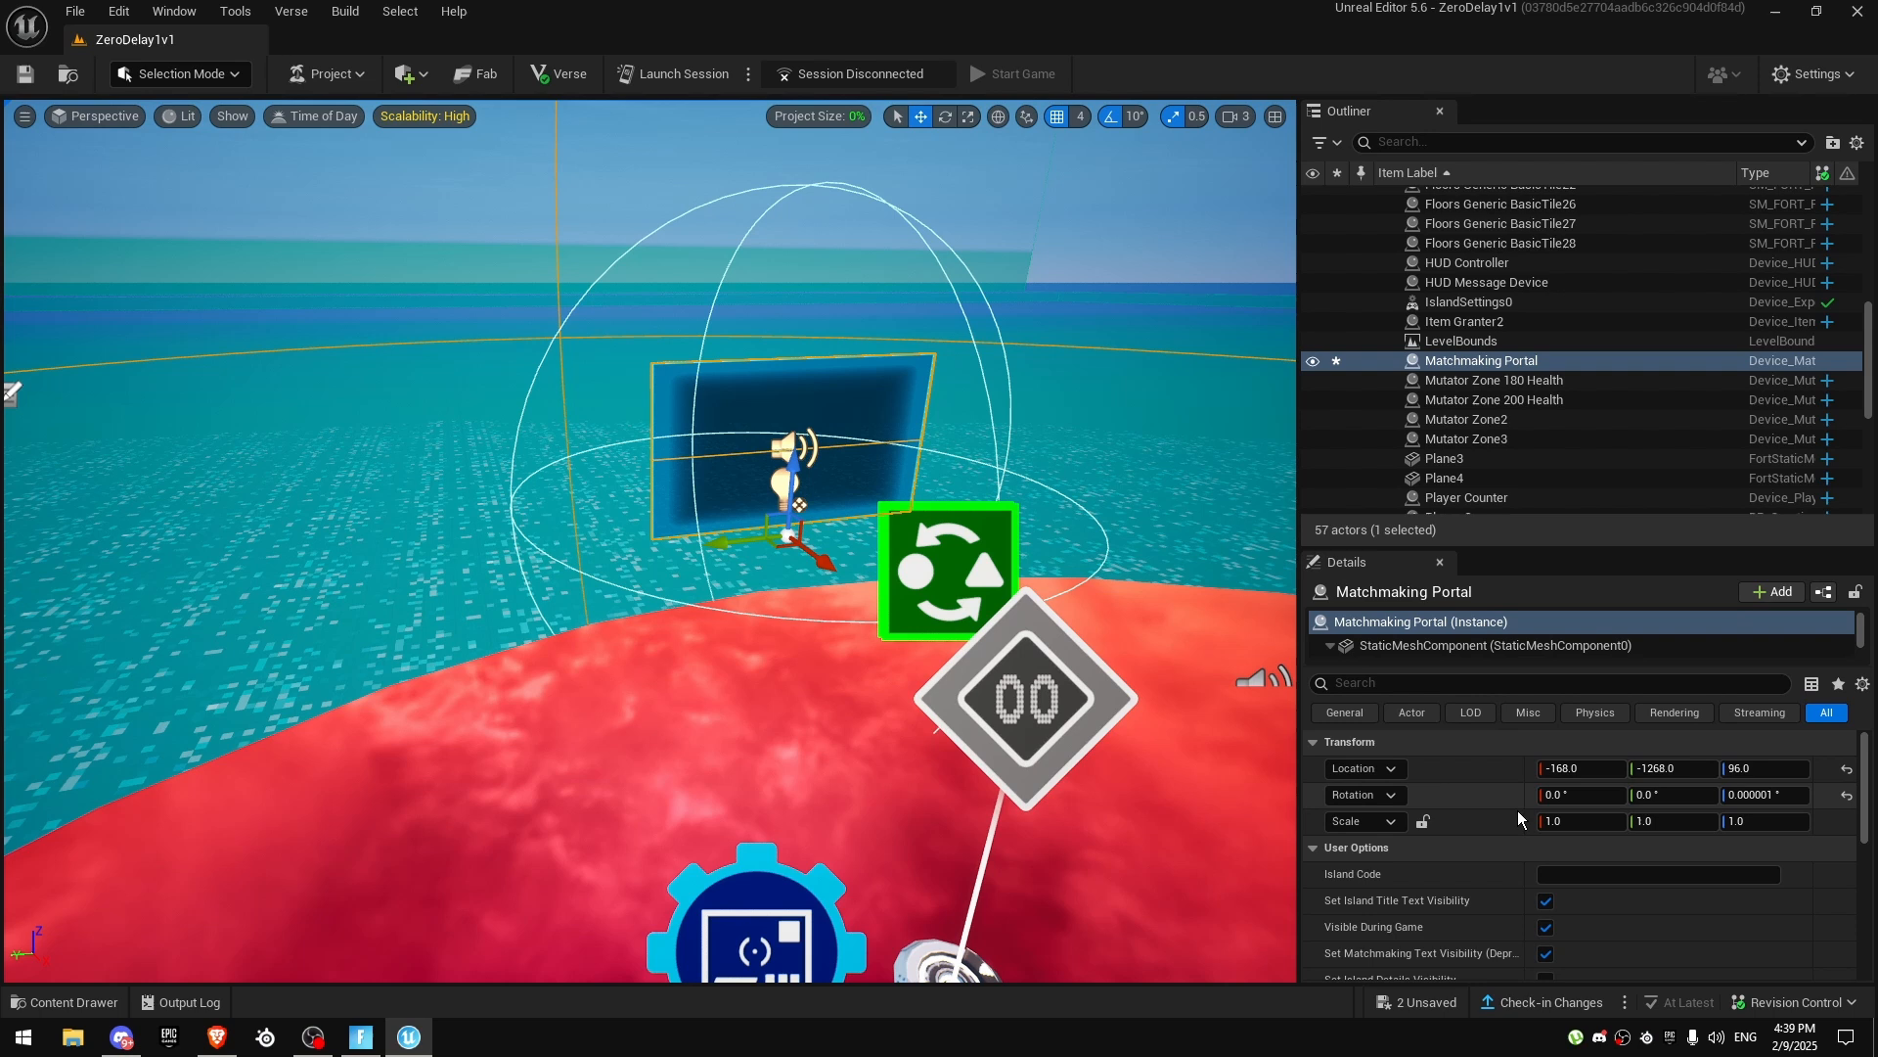
{"action": "left_click", "coordinate": [1658, 811]}
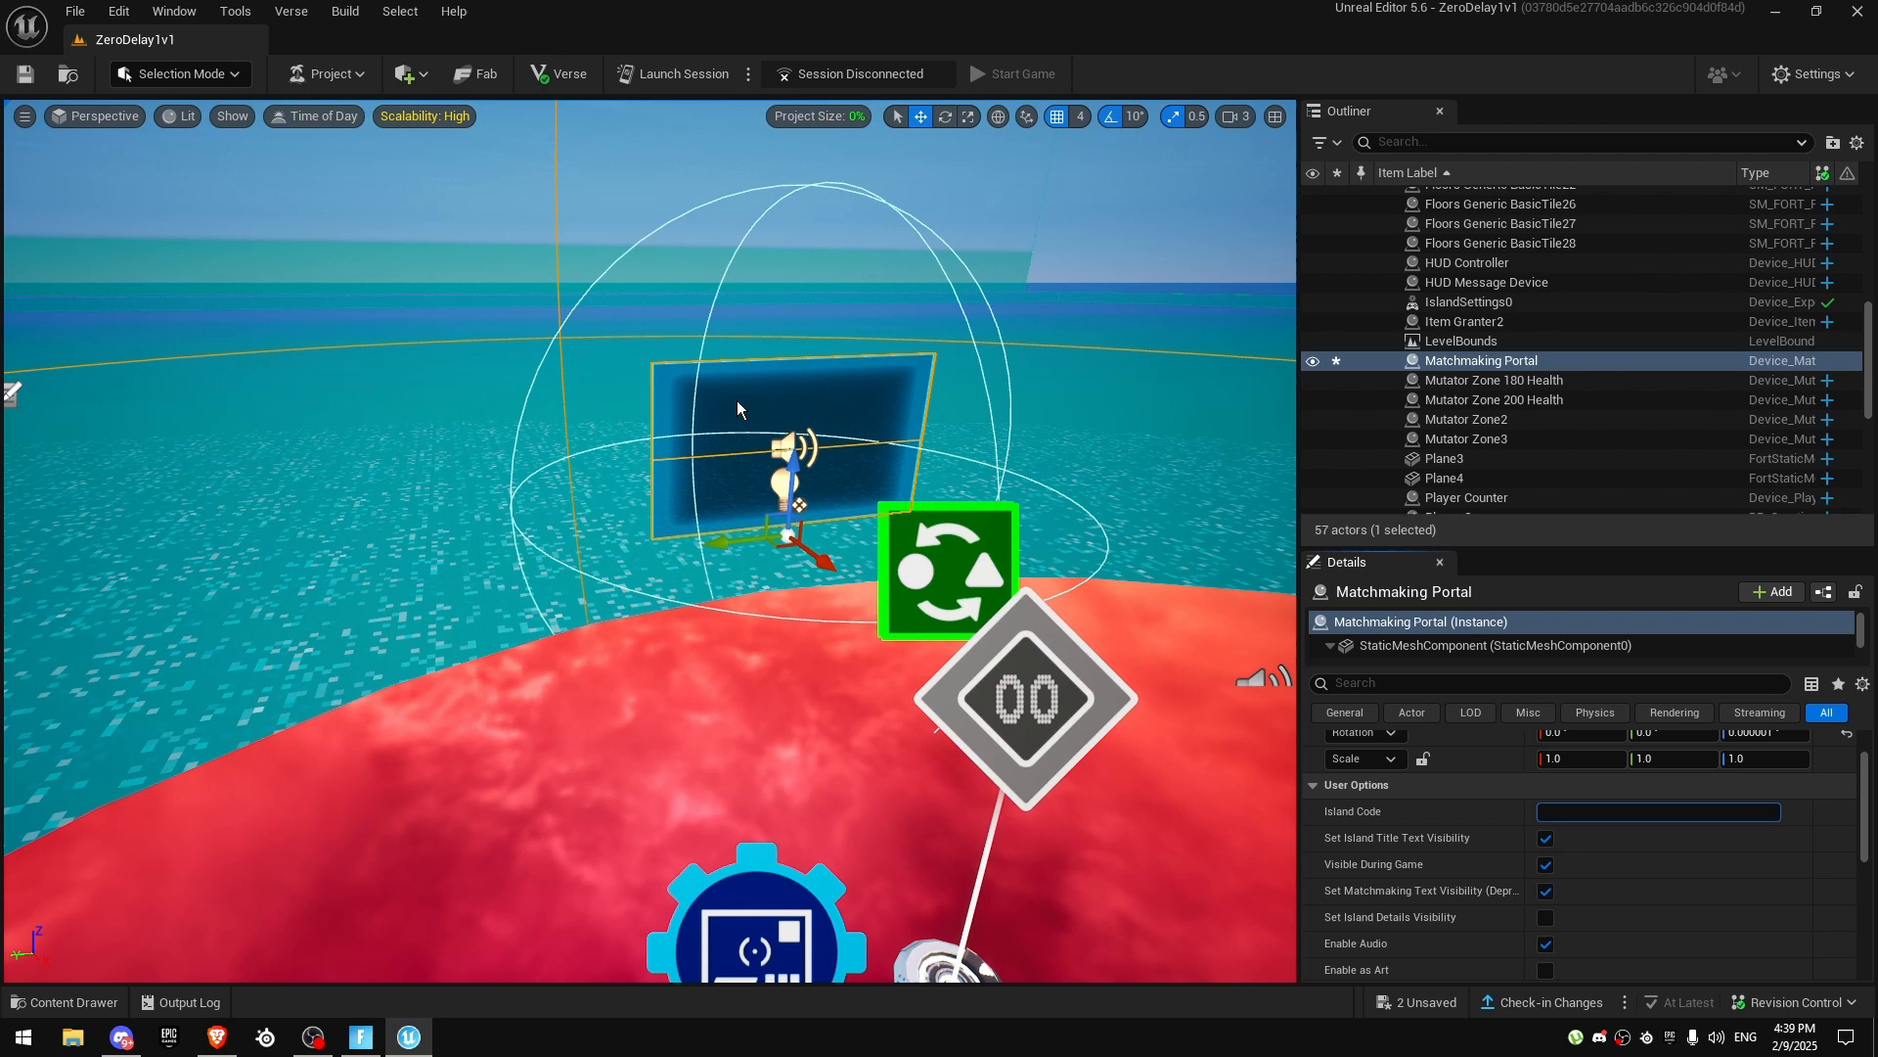
{"action": "type", "text": "3190-1992-5533"}
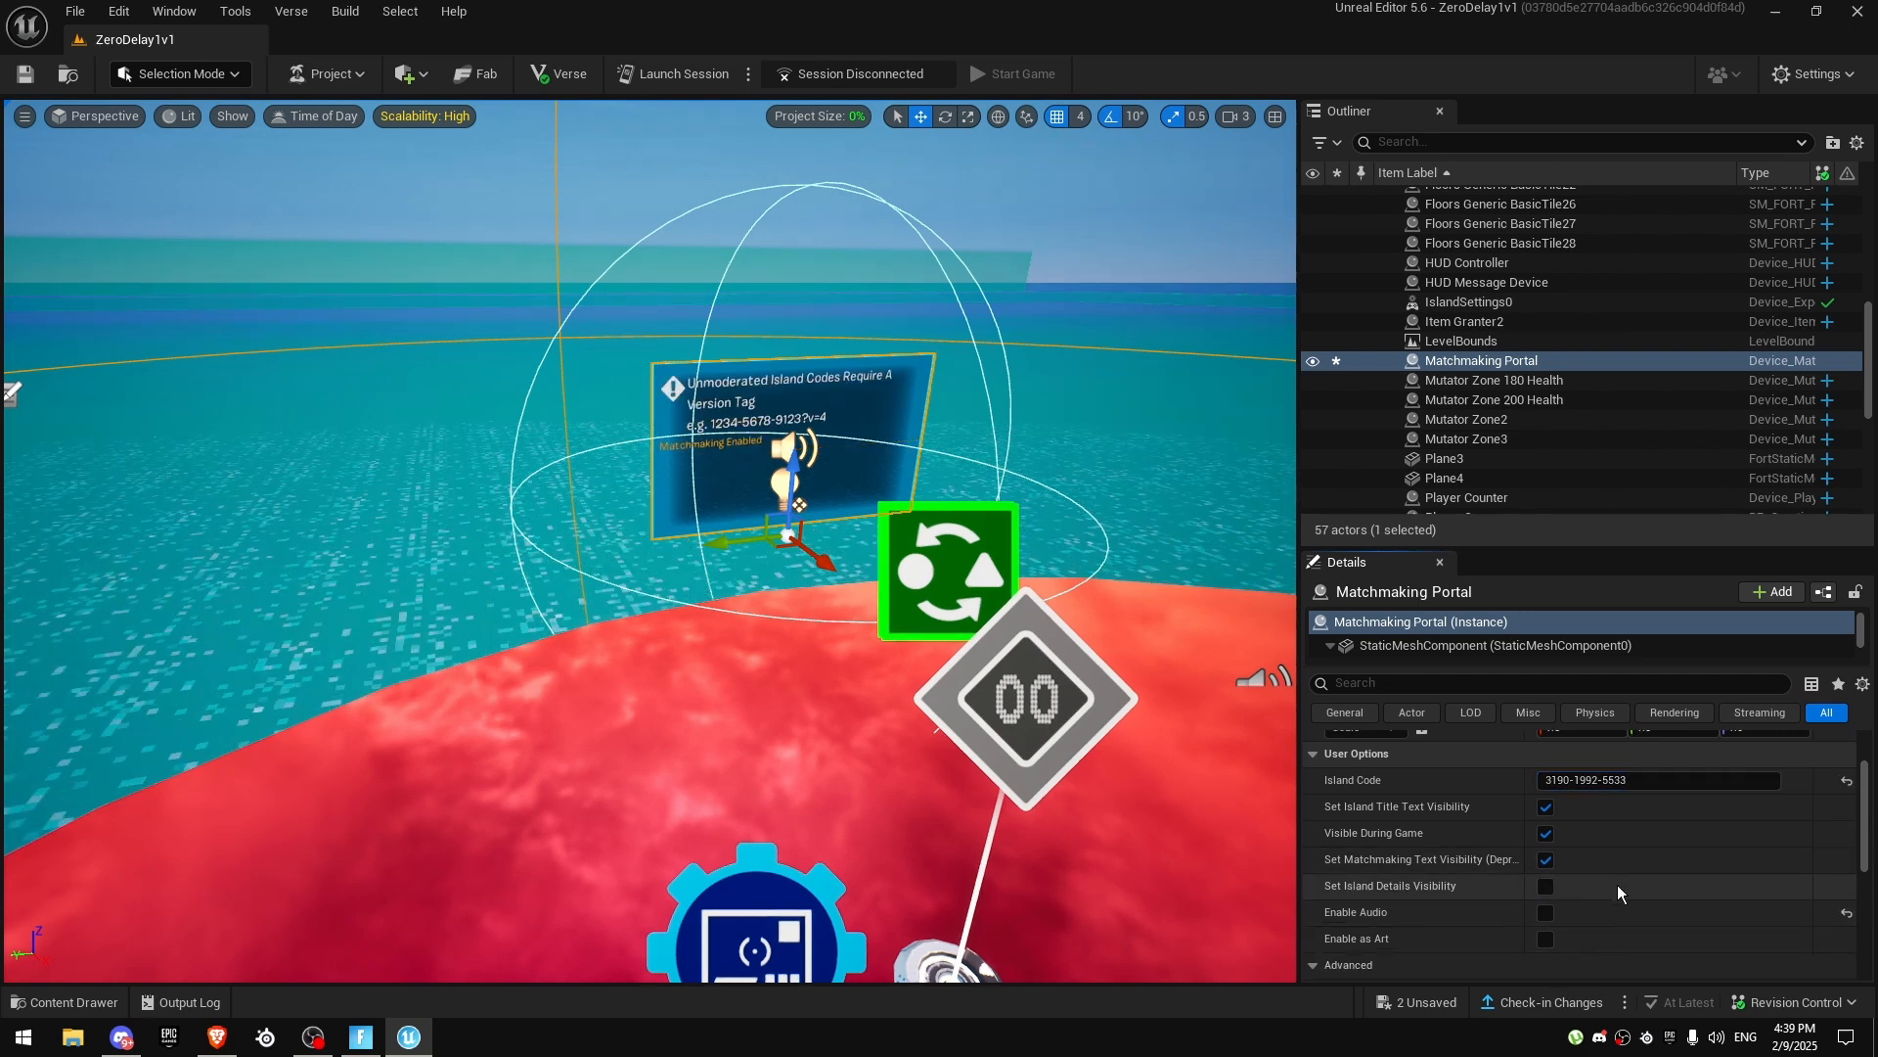
{"action": "mouse_move", "coordinate": [1383, 923]}
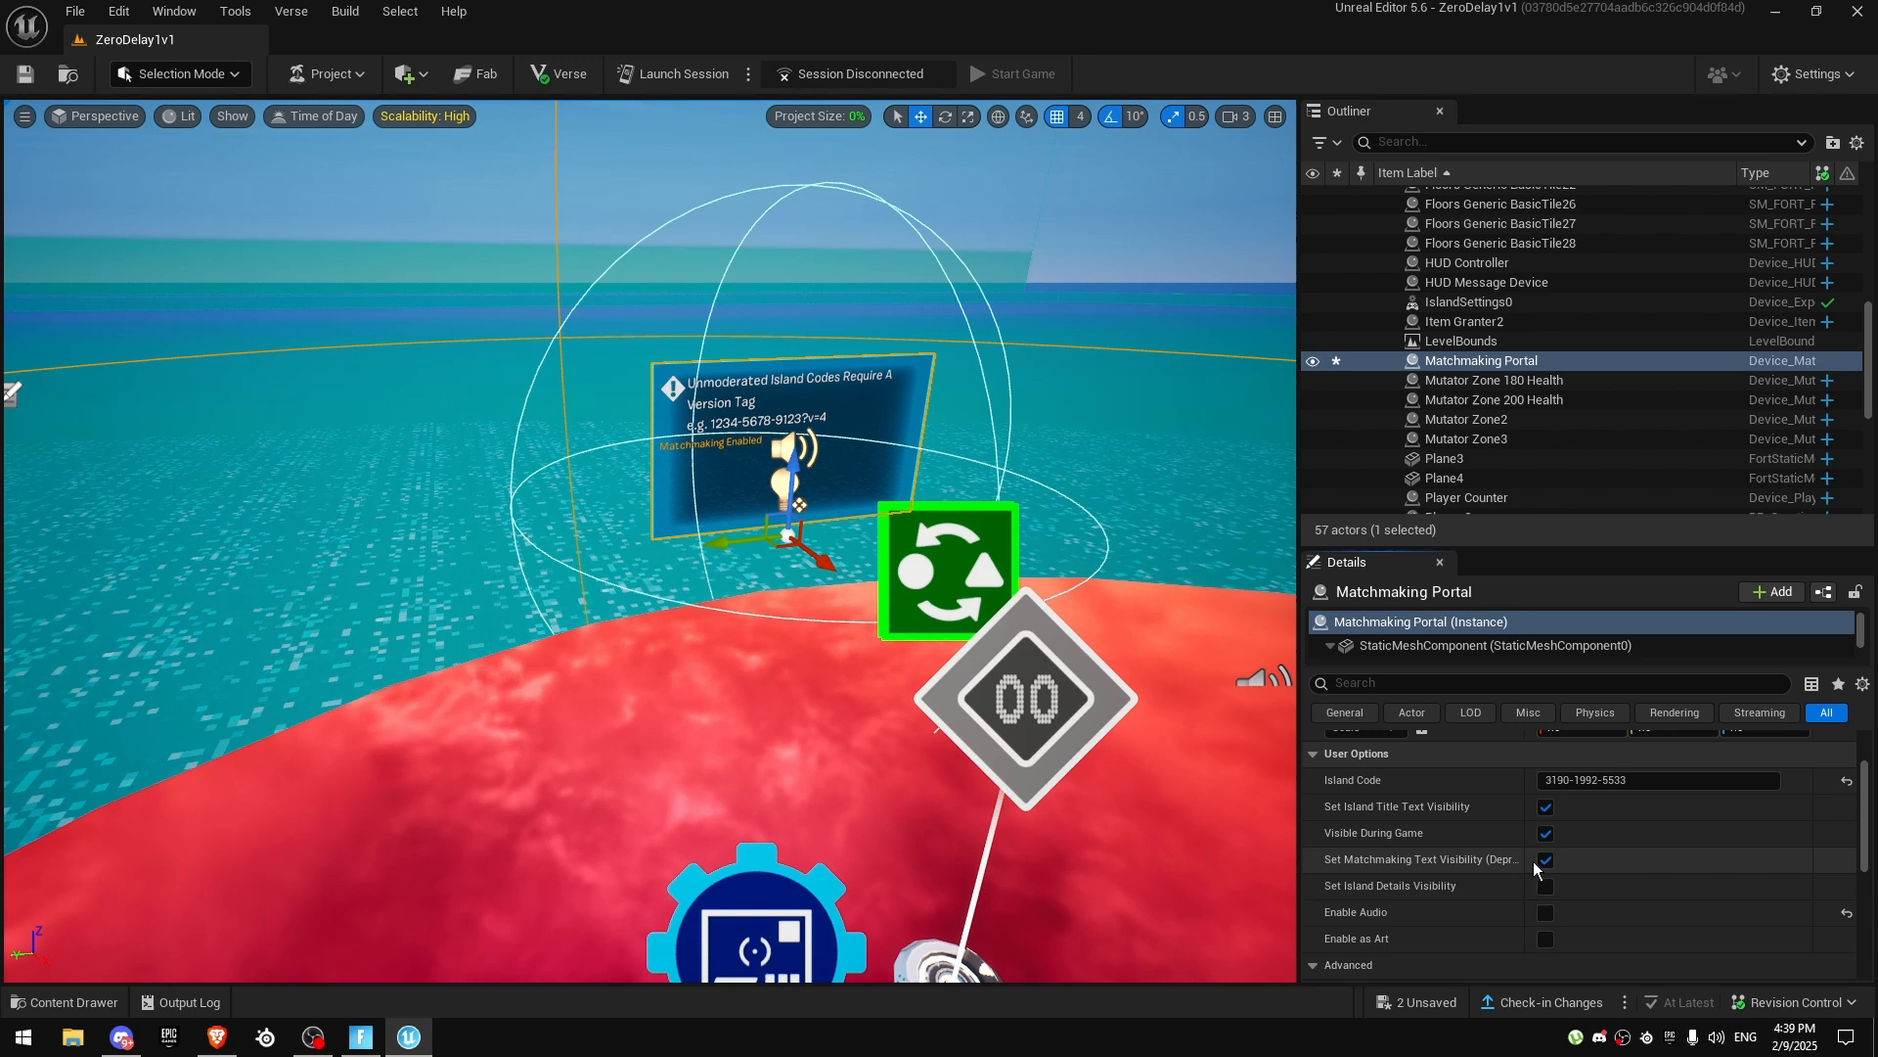
{"action": "mouse_move", "coordinate": [1446, 821]}
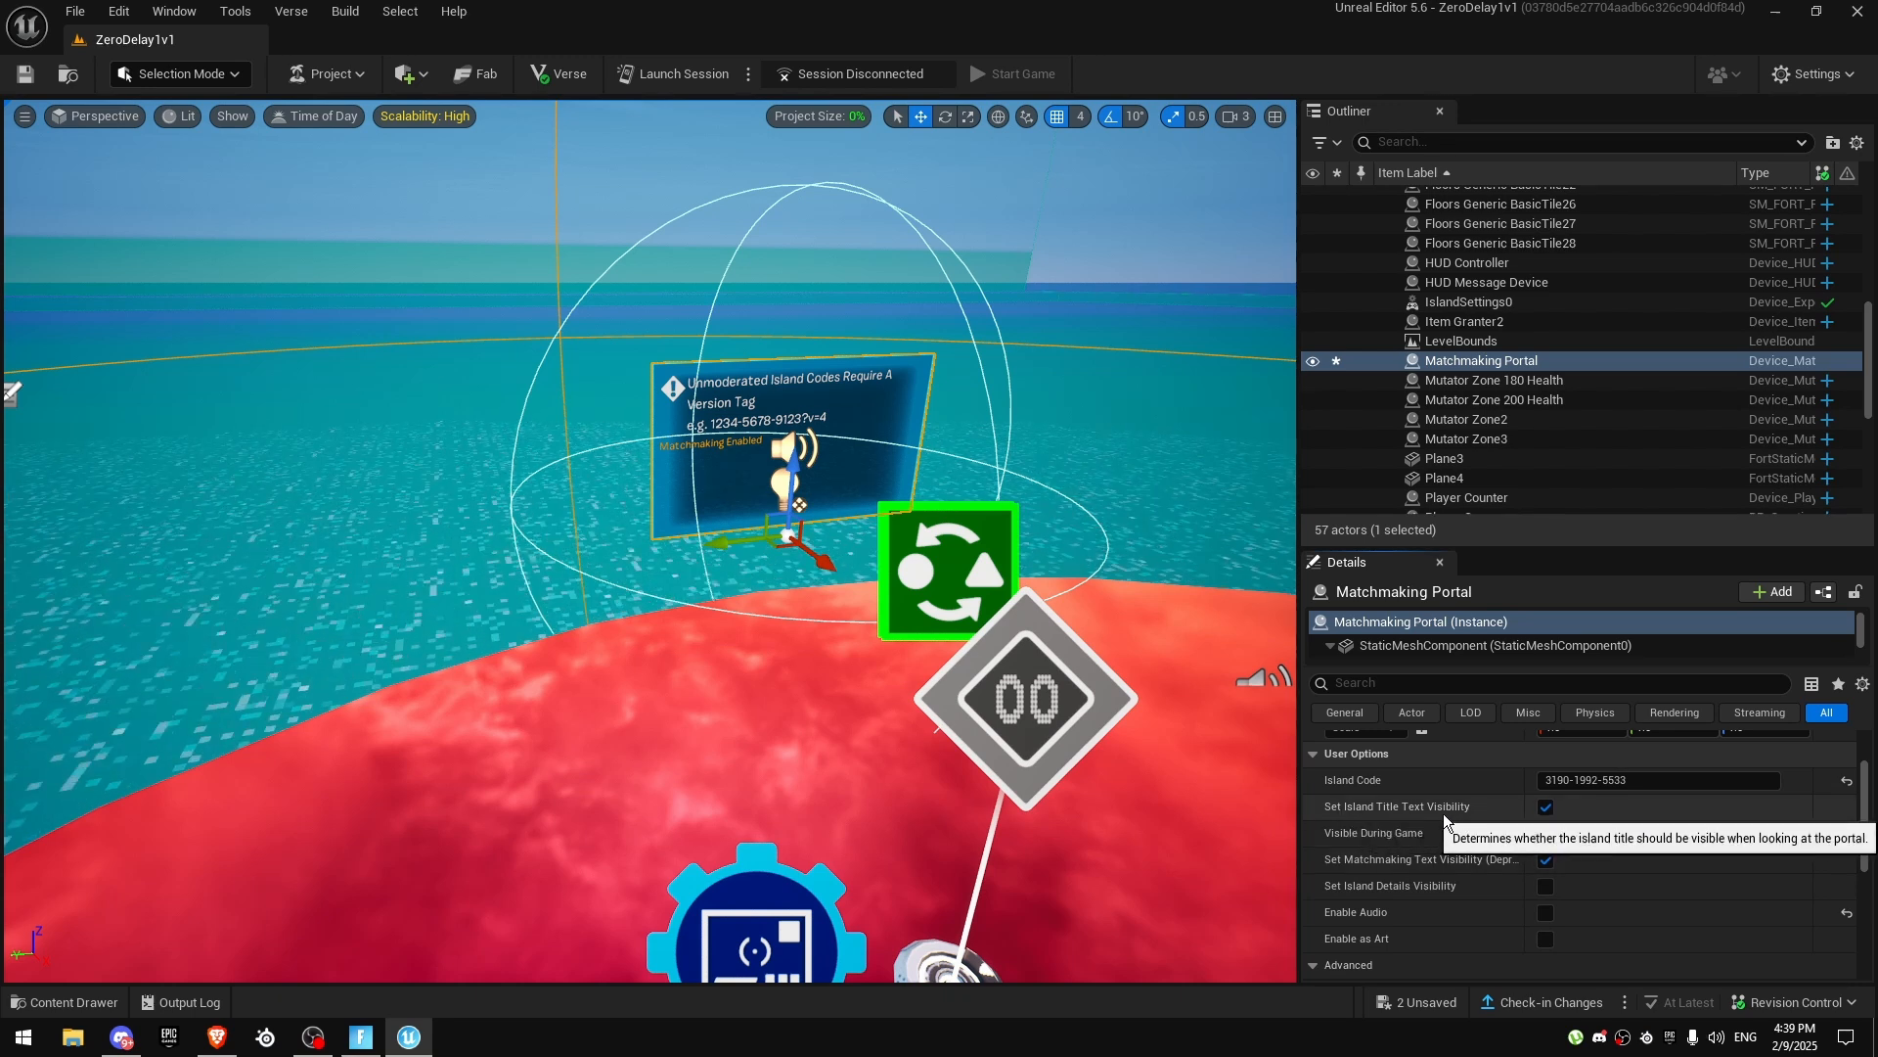
{"action": "left_click", "coordinate": [1546, 833]}
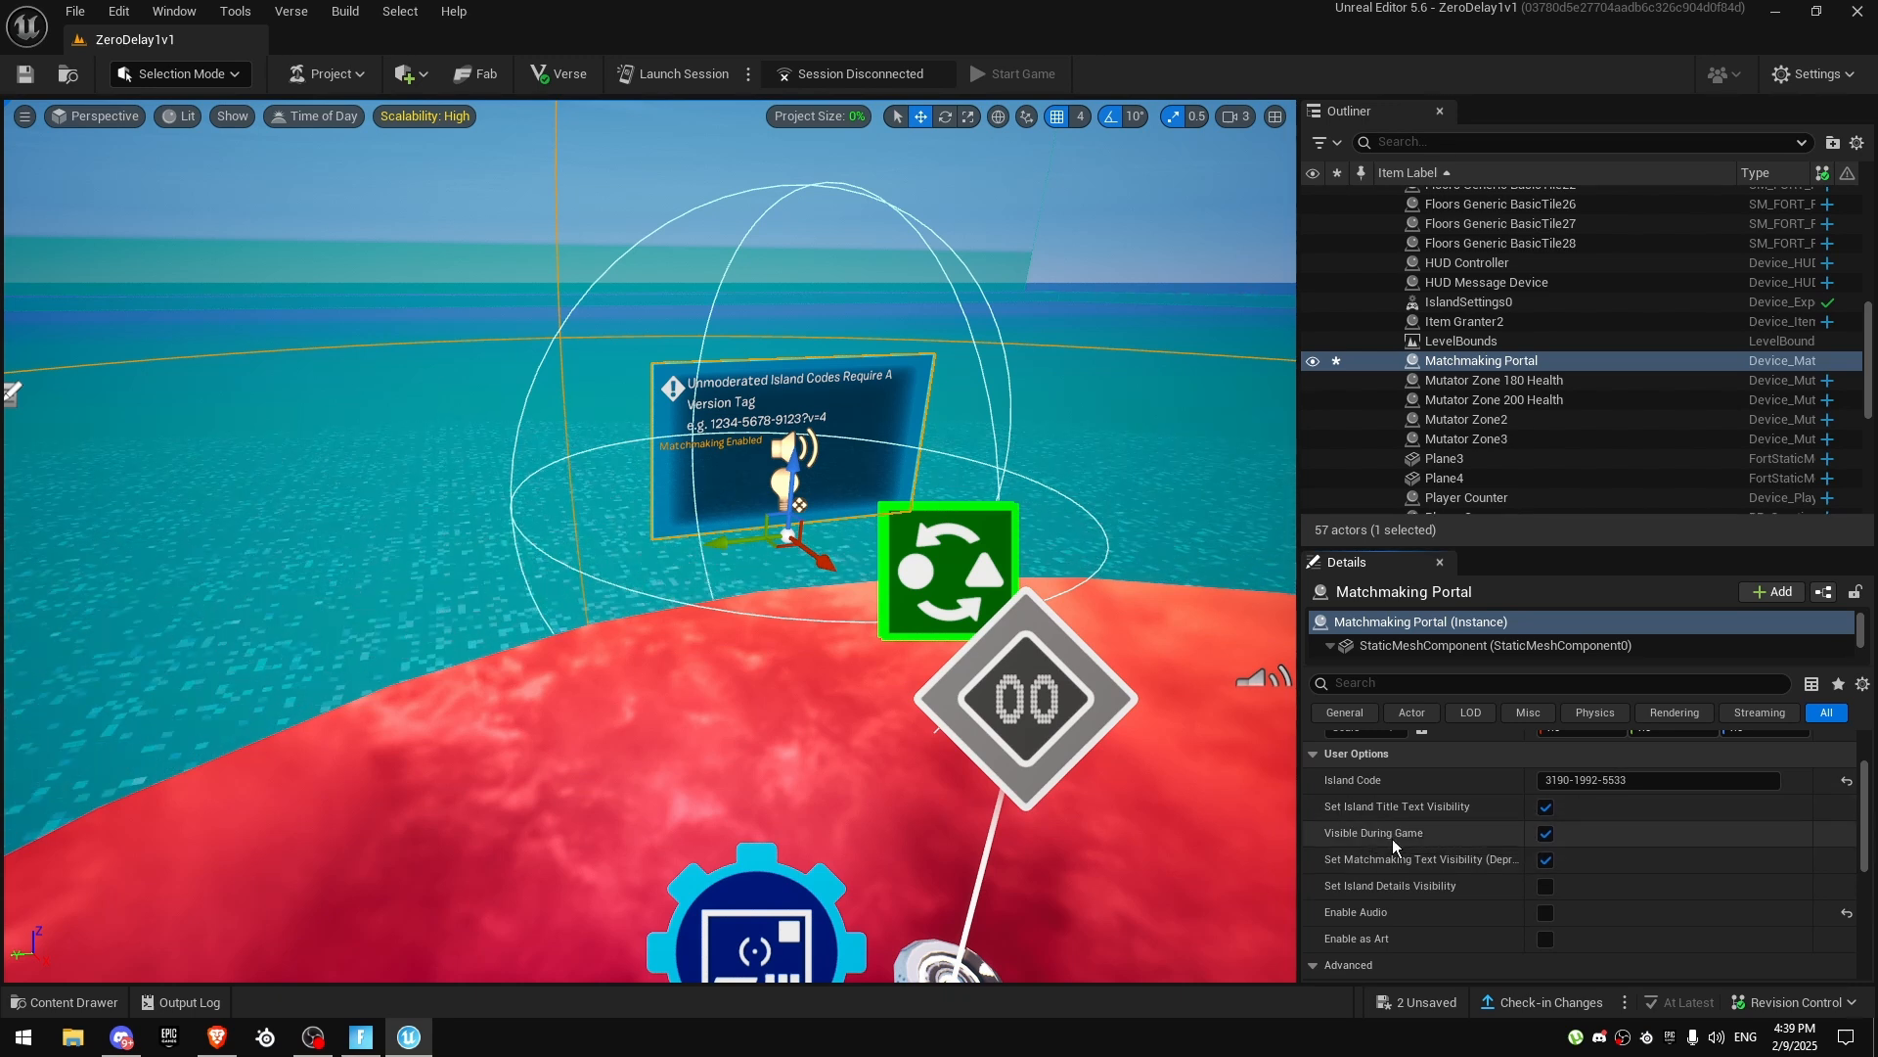
{"action": "mouse_move", "coordinate": [1389, 863]}
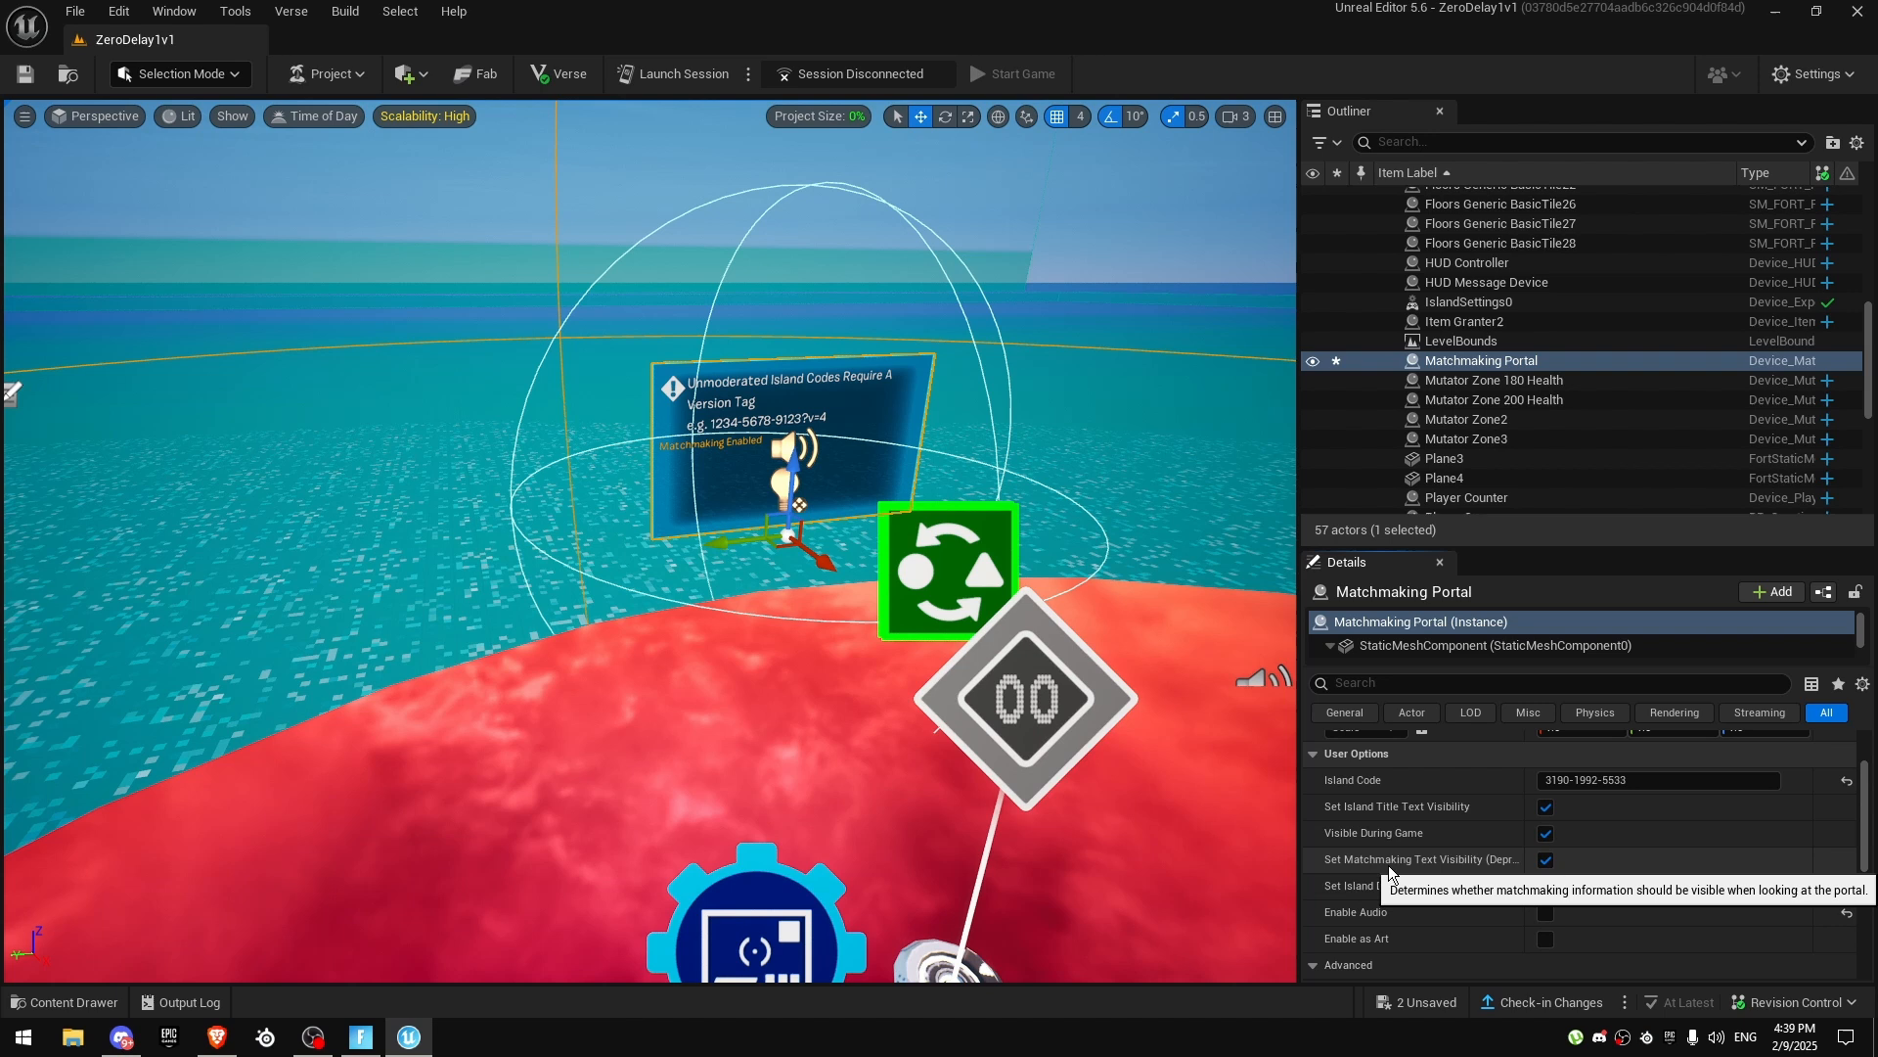
{"action": "mouse_move", "coordinate": [1569, 872]}
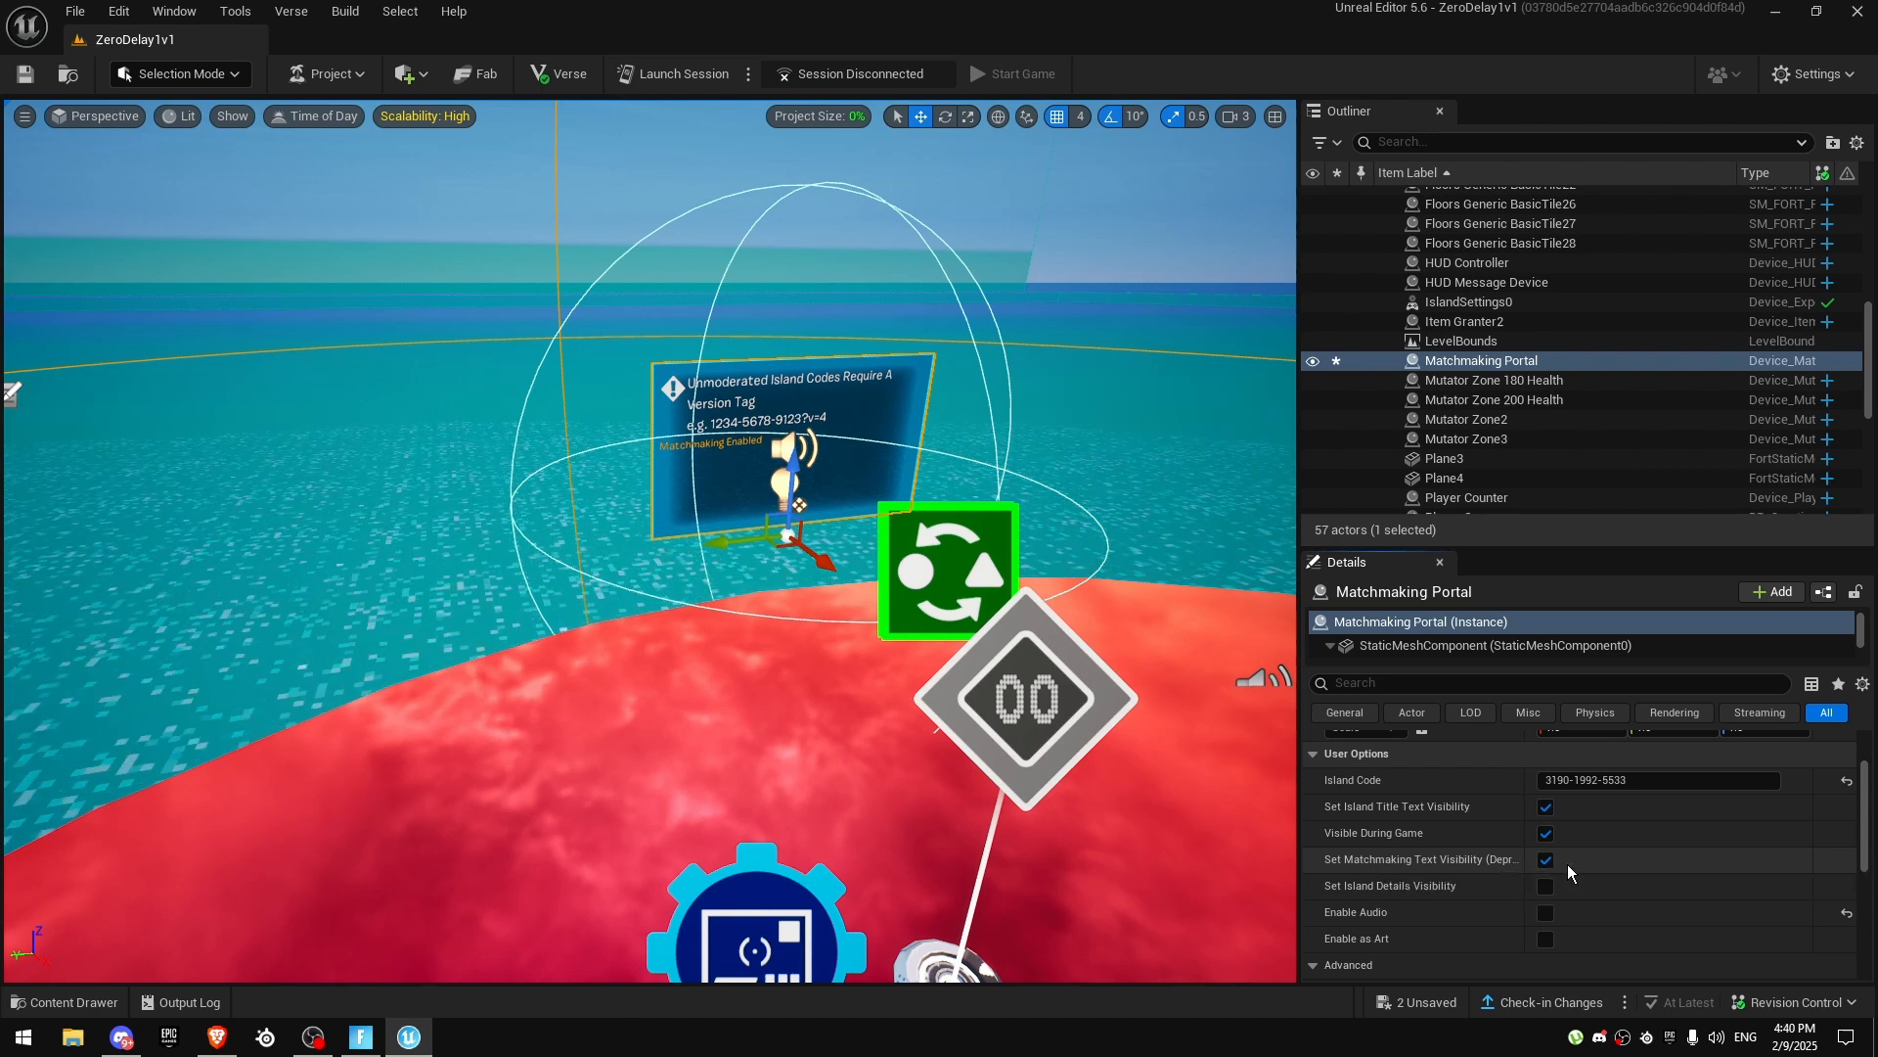
{"action": "scroll", "scroll_direction": "down", "scroll_amount": 3}
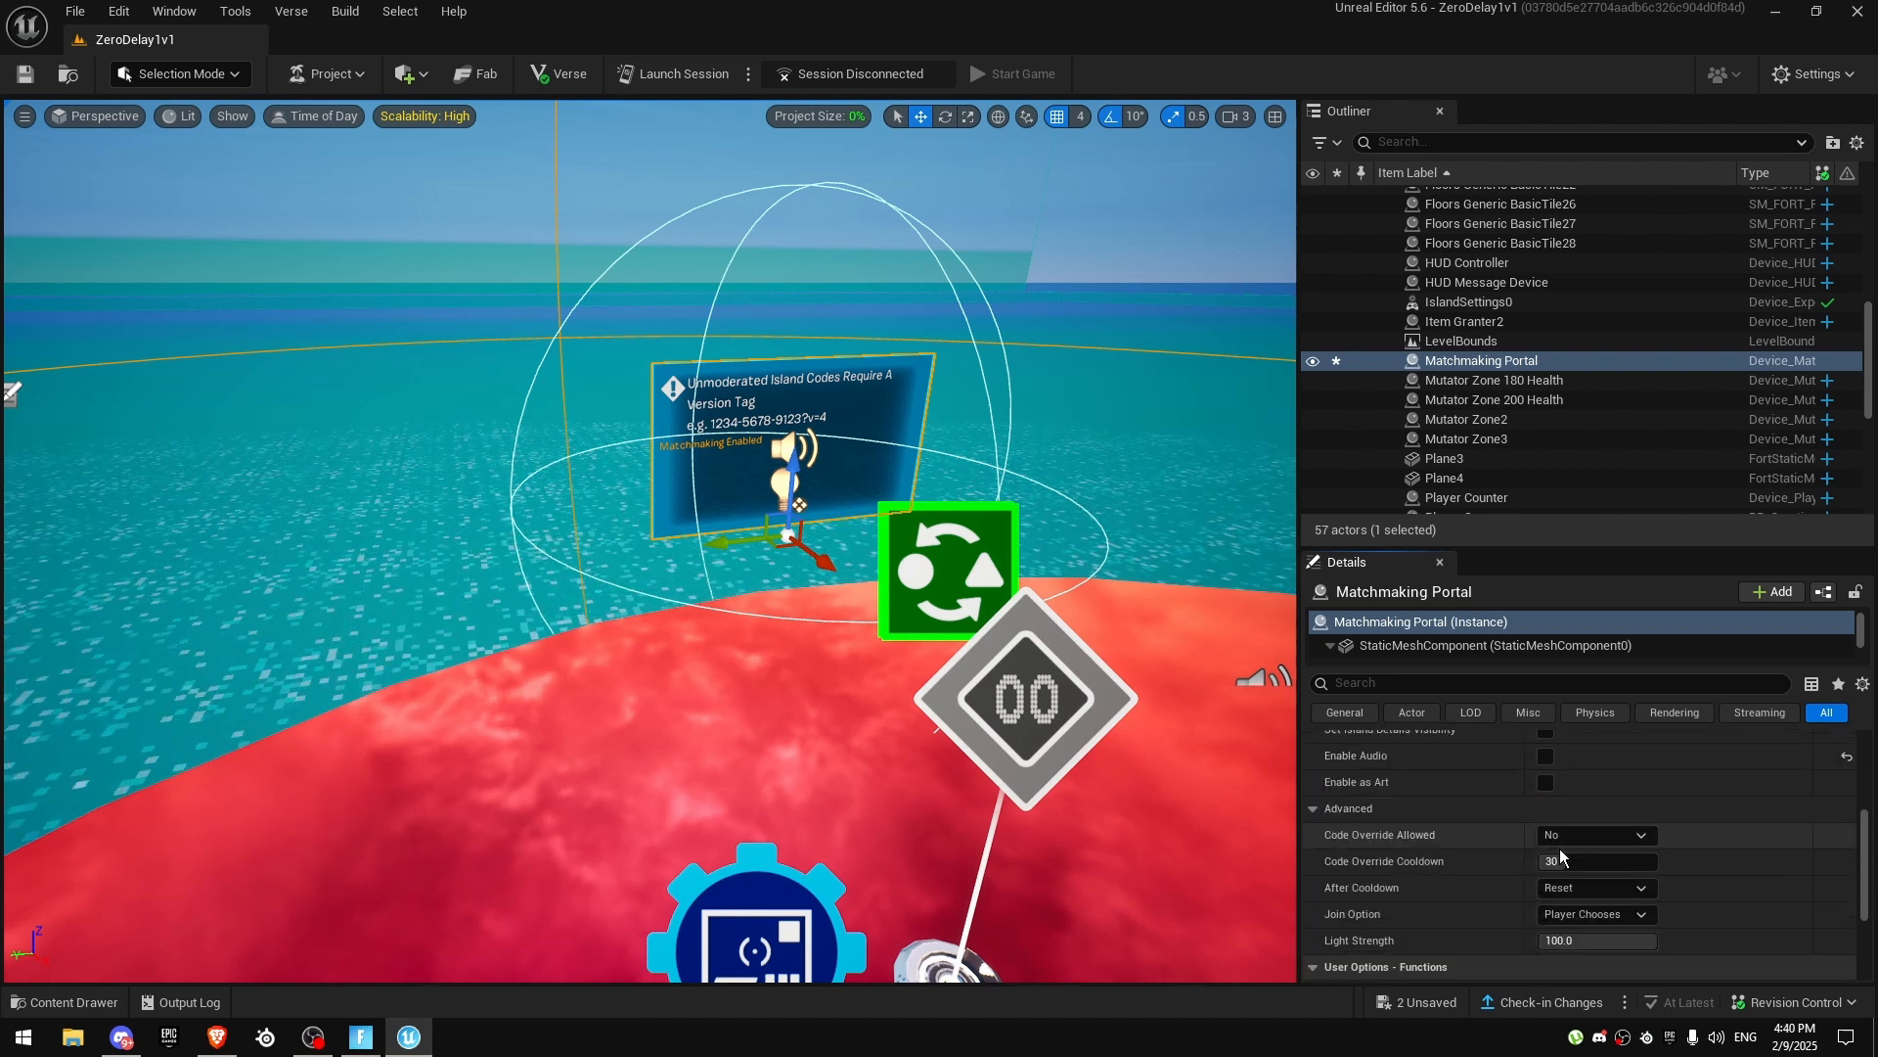
{"action": "scroll", "scroll_direction": "down", "scroll_amount": 3}
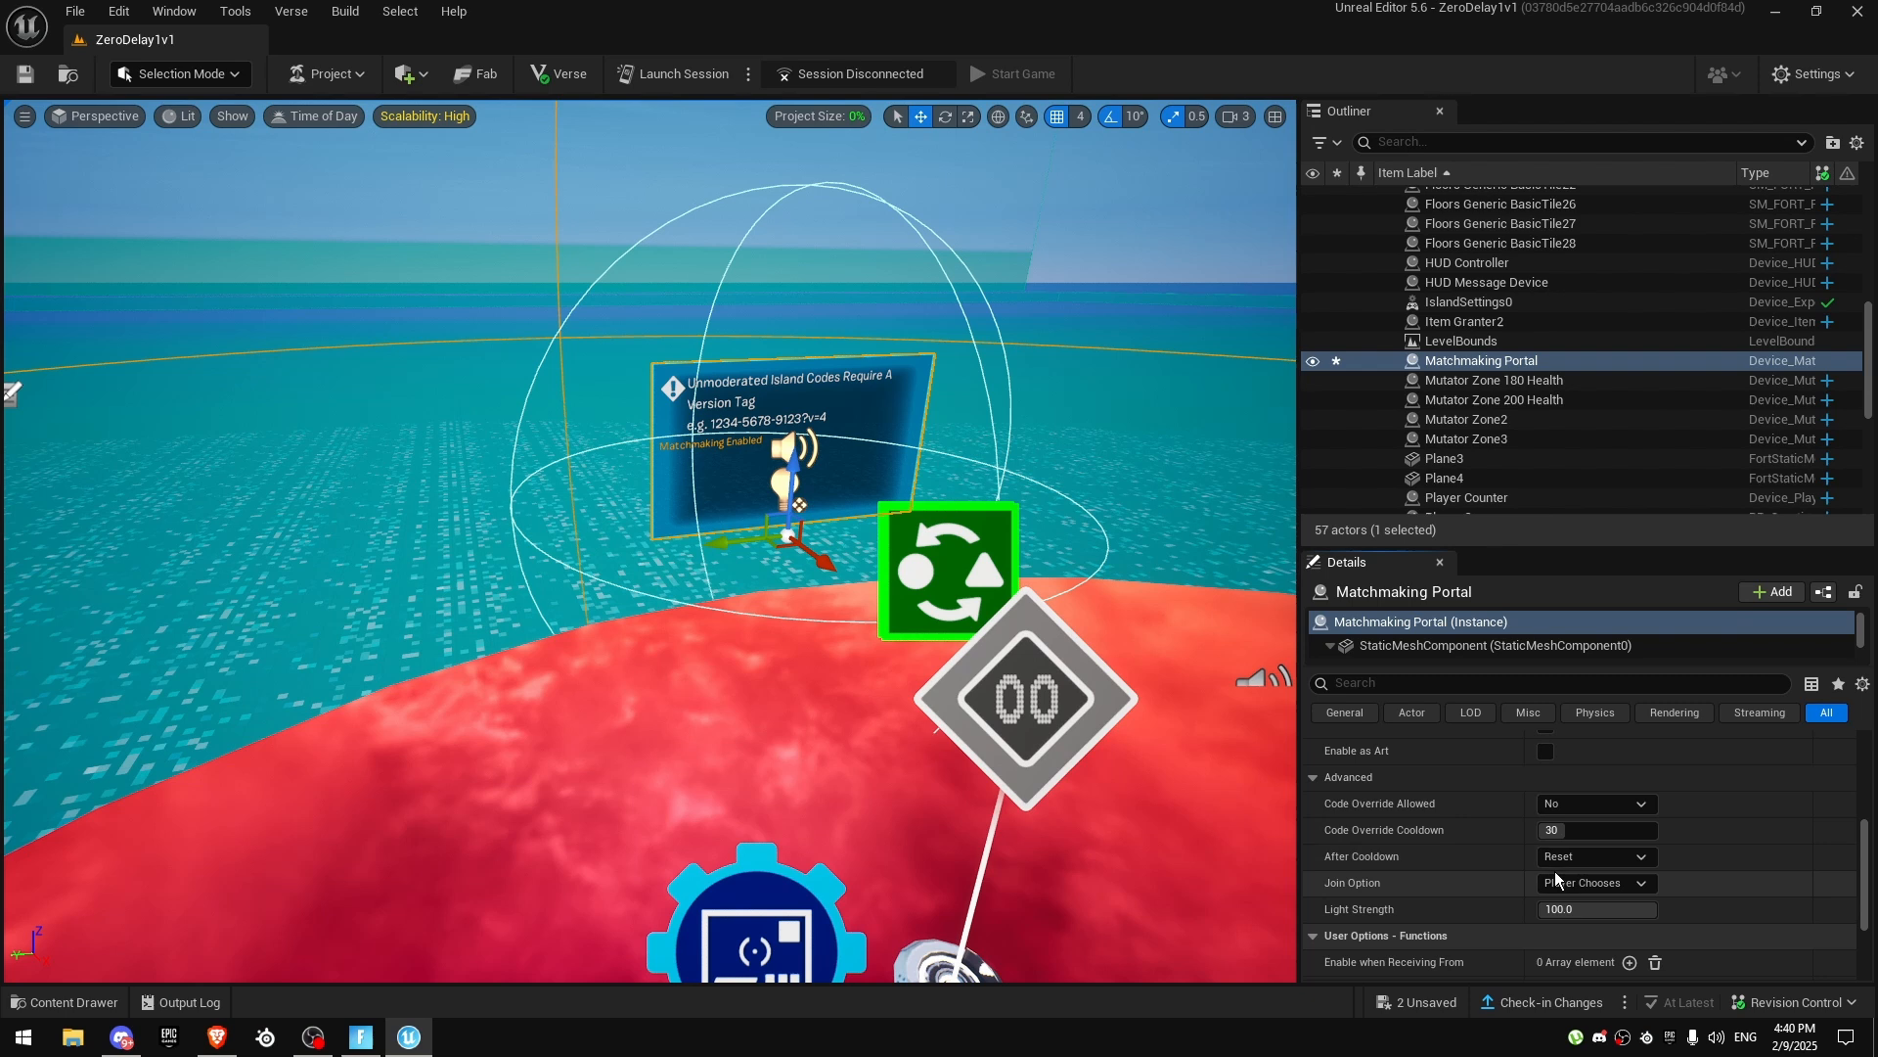
{"action": "mouse_move", "coordinate": [1594, 855]}
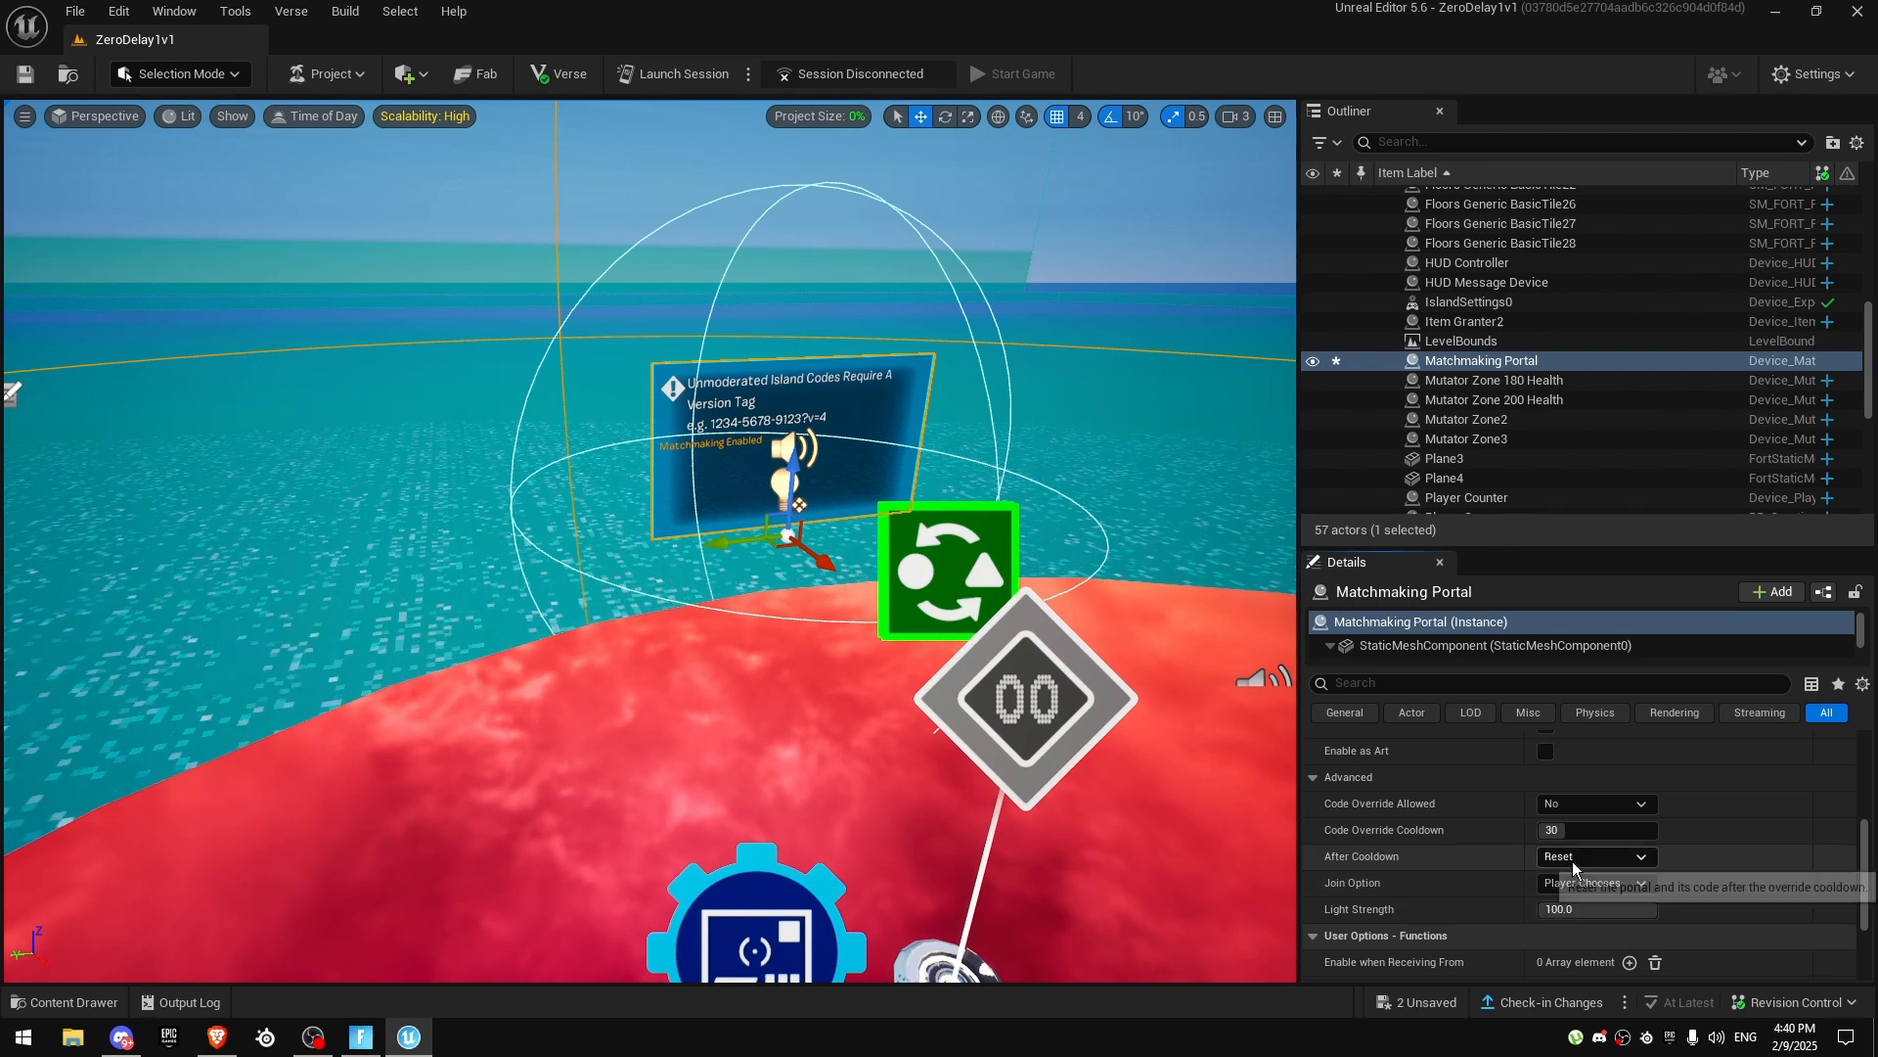
{"action": "mouse_move", "coordinate": [683, 73]}
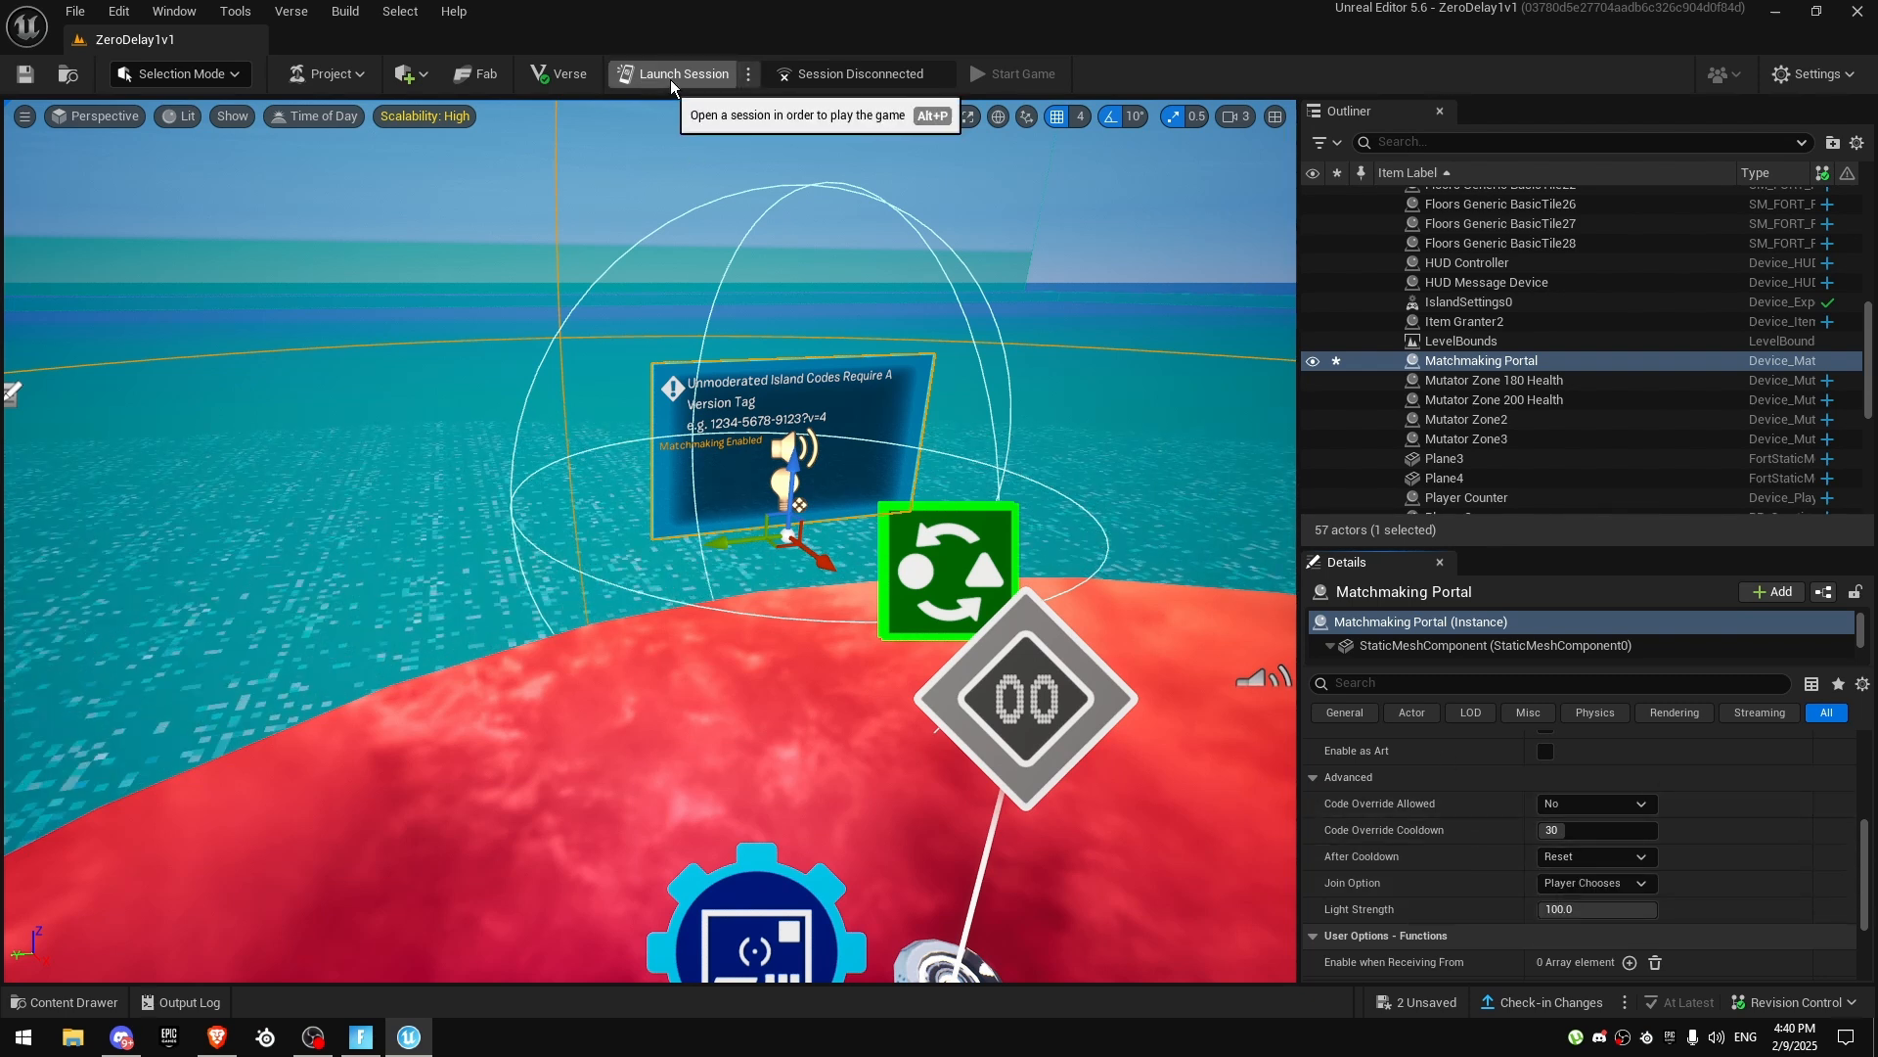
Launch a session and activate the Performance 1v1 portal with E to start matchmaking.
{"action": "left_click", "coordinate": [681, 74]}
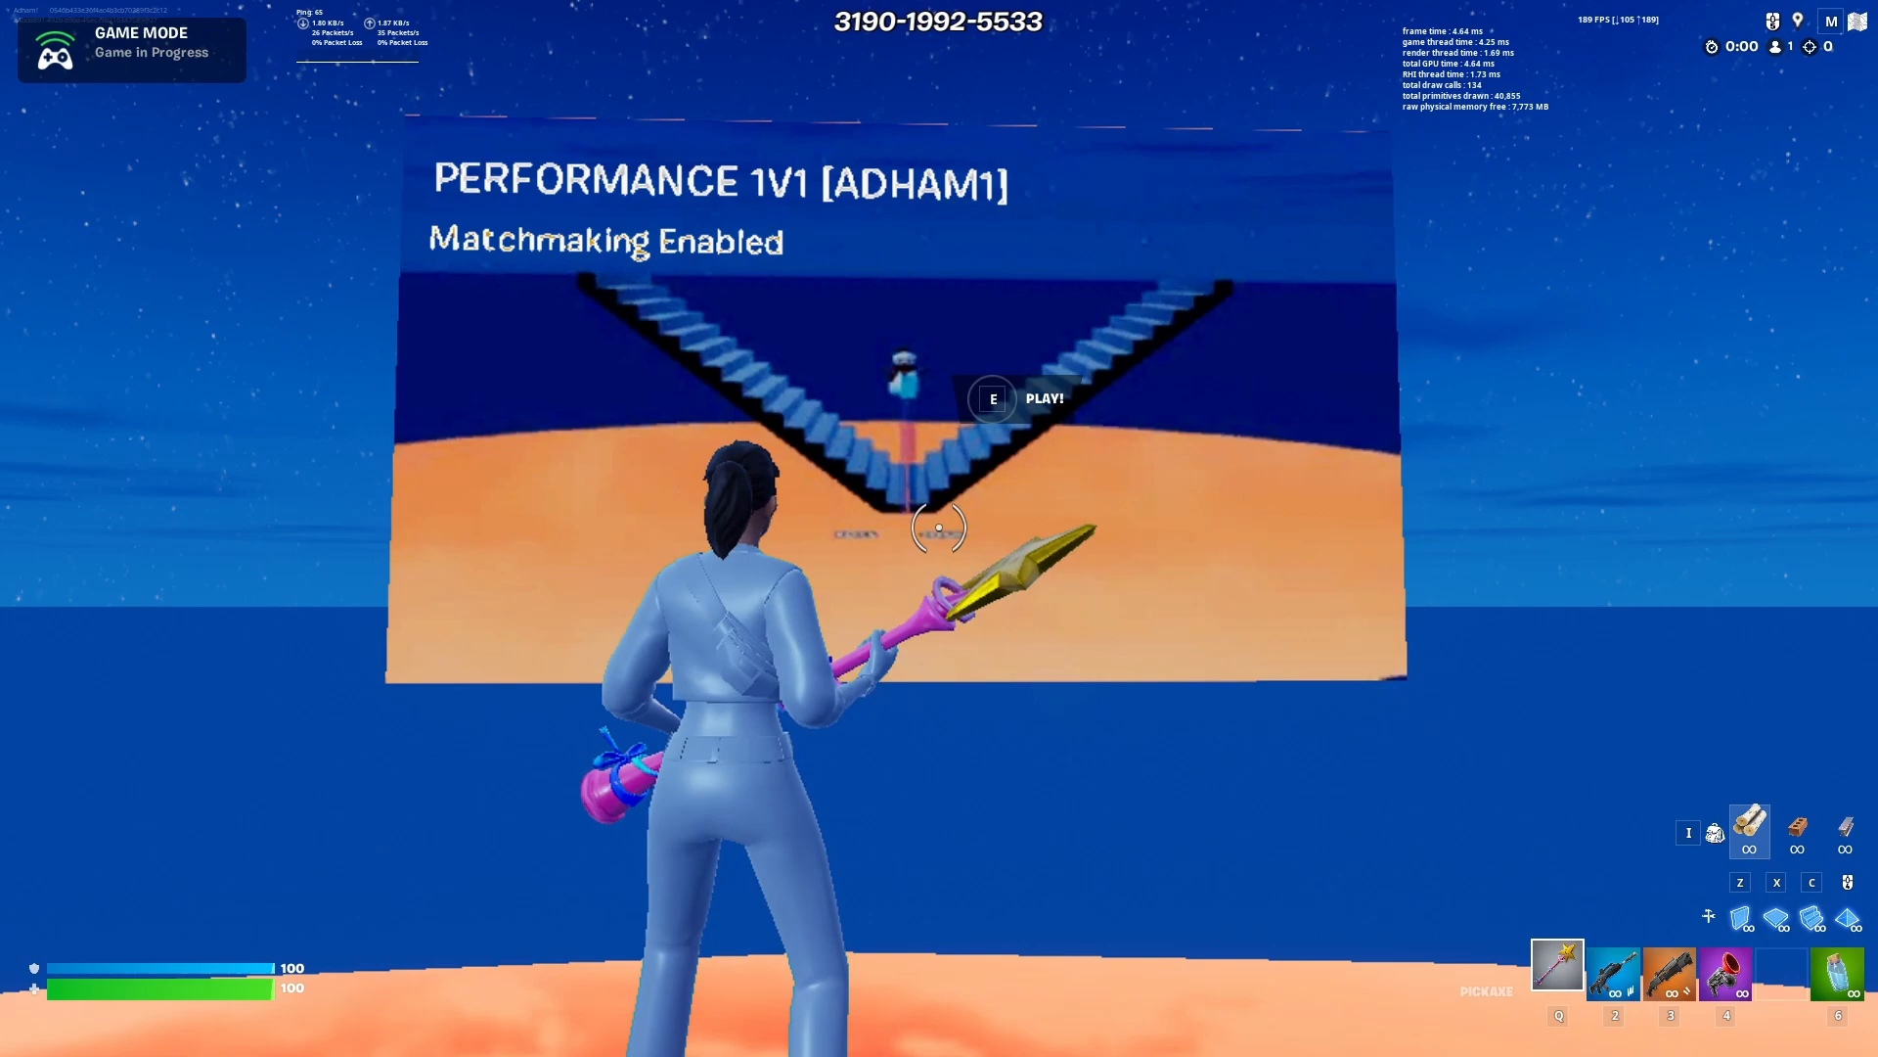
{"action": "key", "text": "e"}
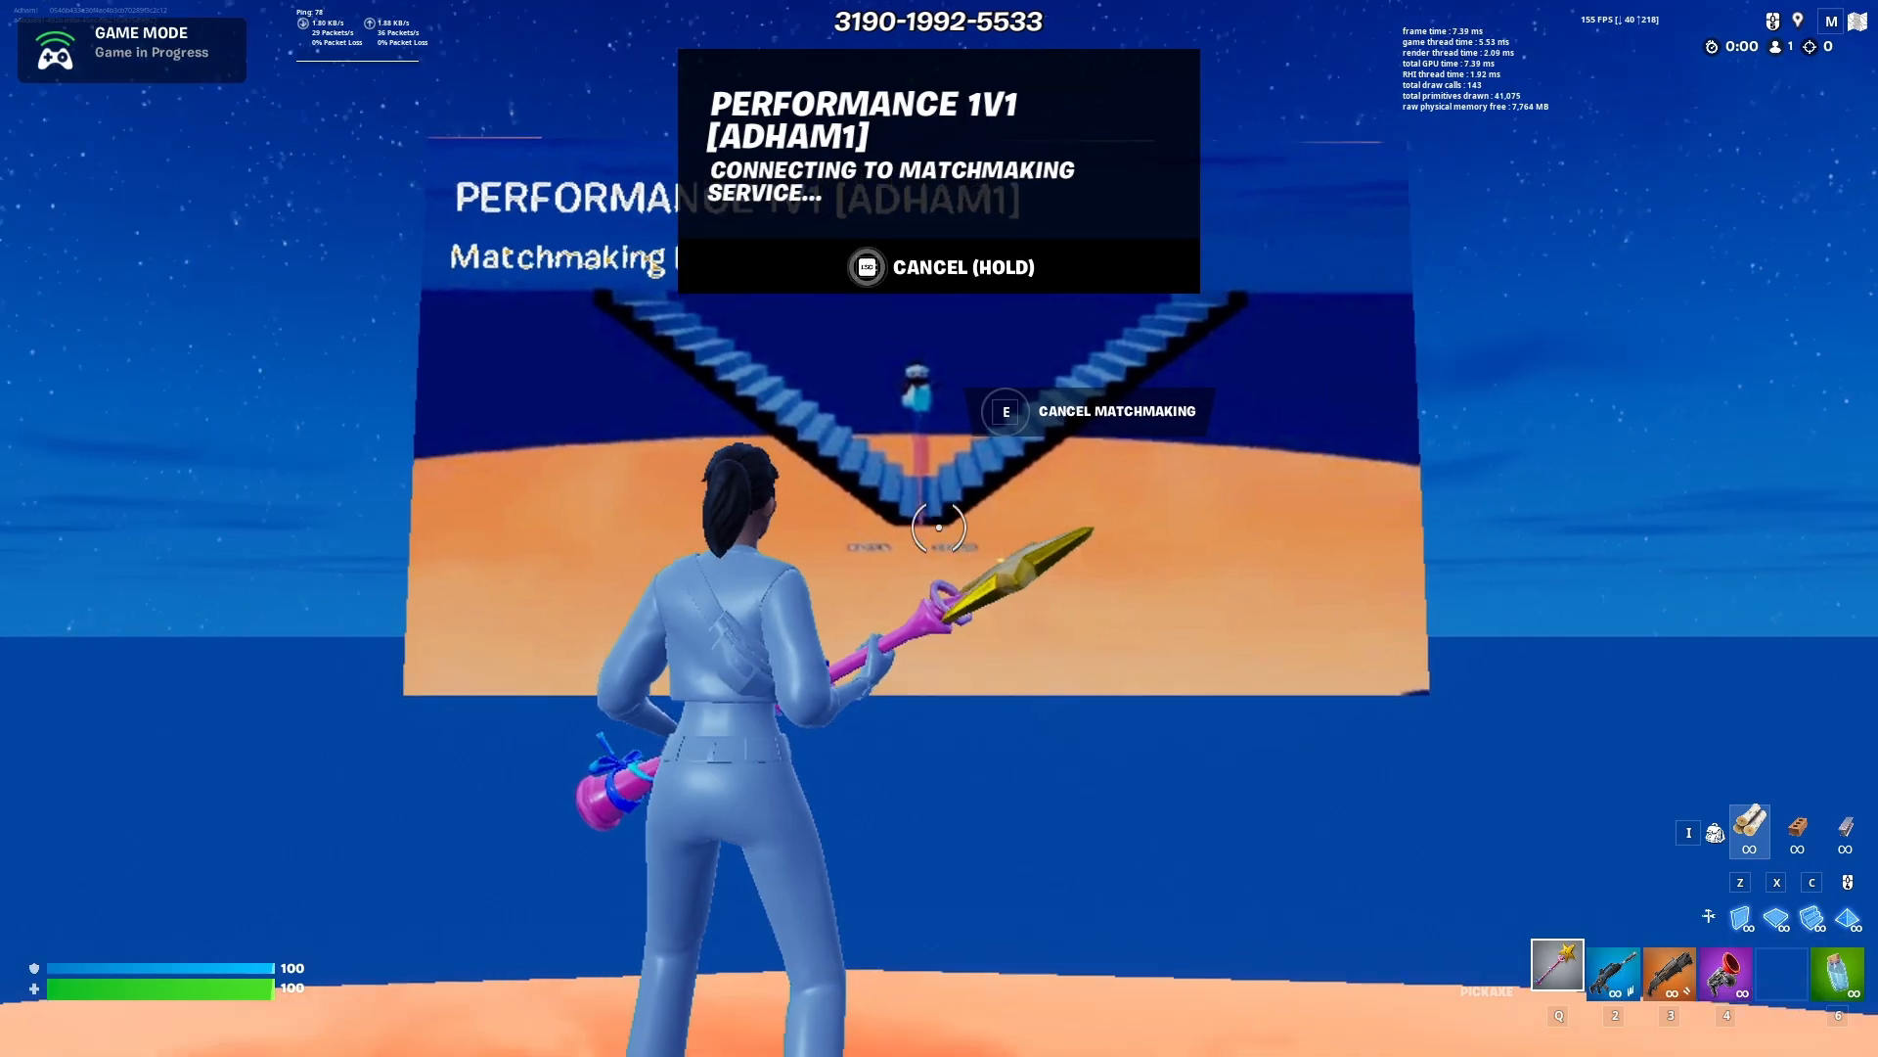